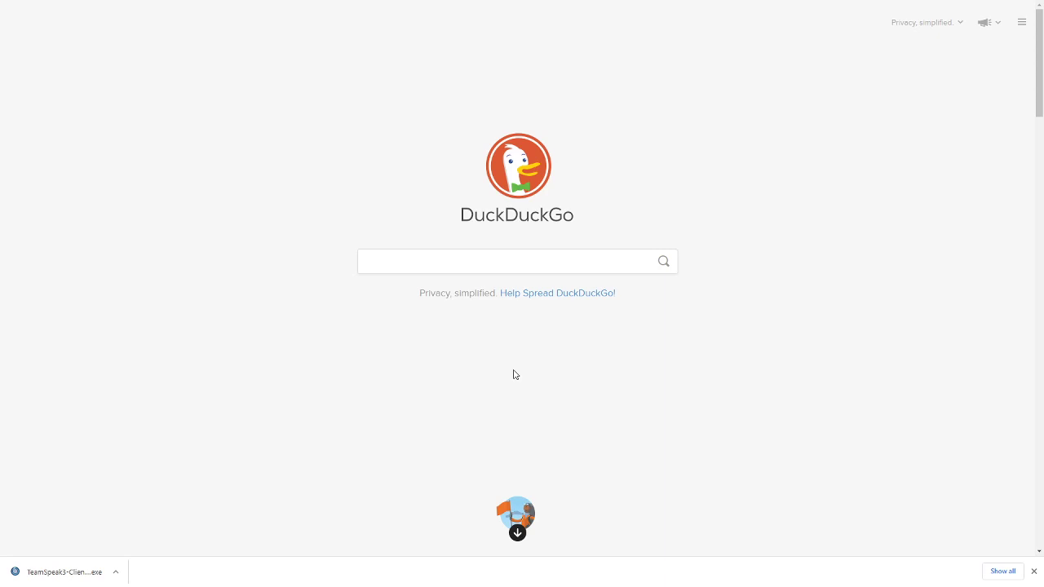
Search DuckDuckGo for 'teamspeak download' and open the official TeamSpeak Downloads result.
click(509, 261)
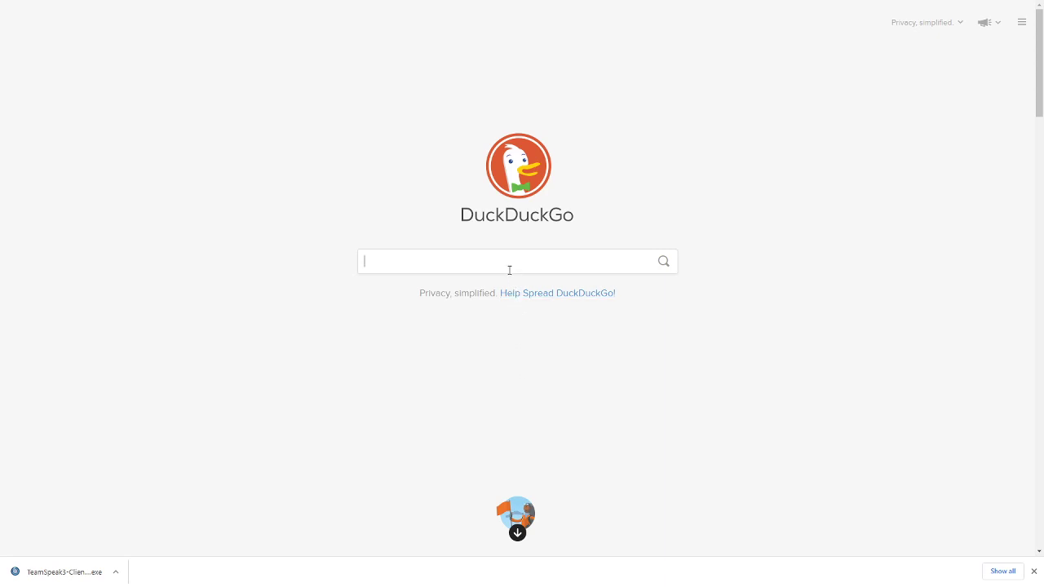
text(Teamspeakk)
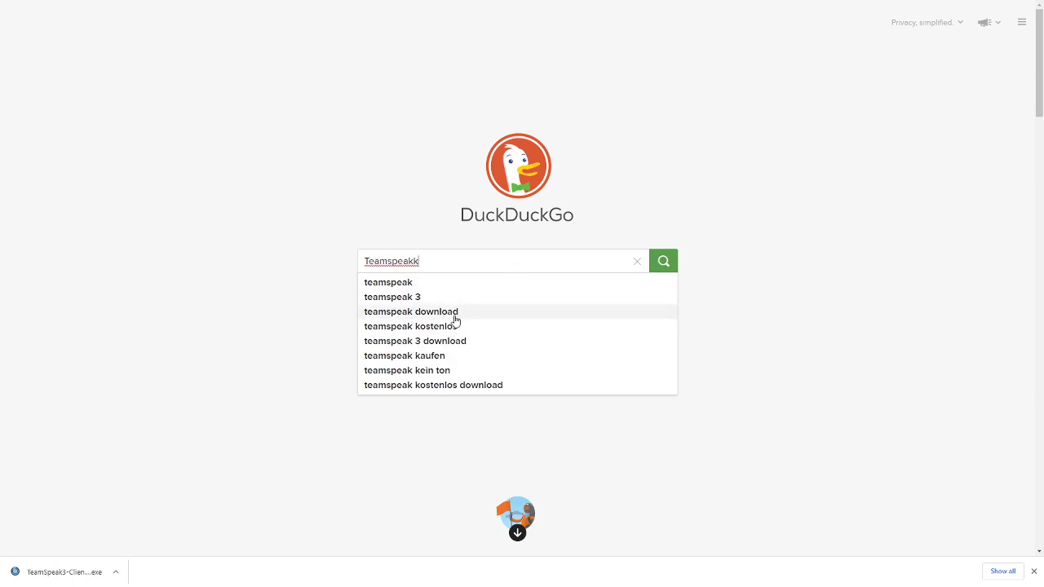
click(411, 312)
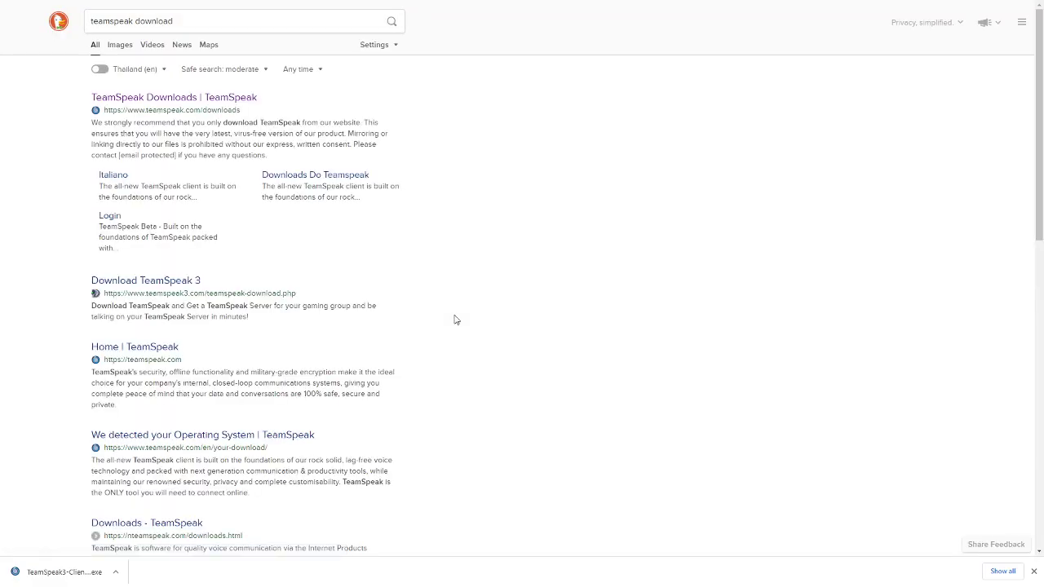
mouse_move(244, 136)
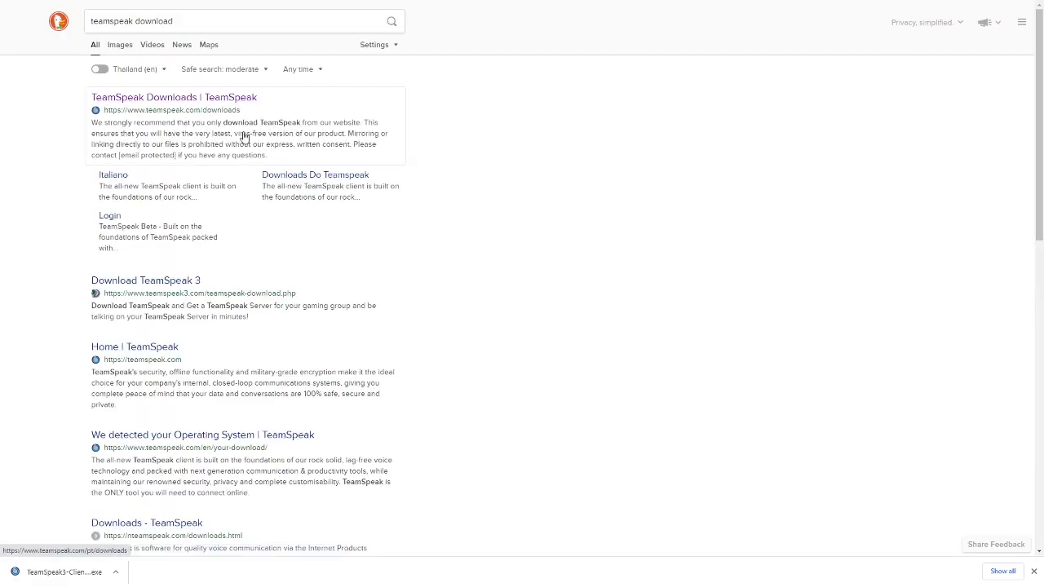
click(173, 97)
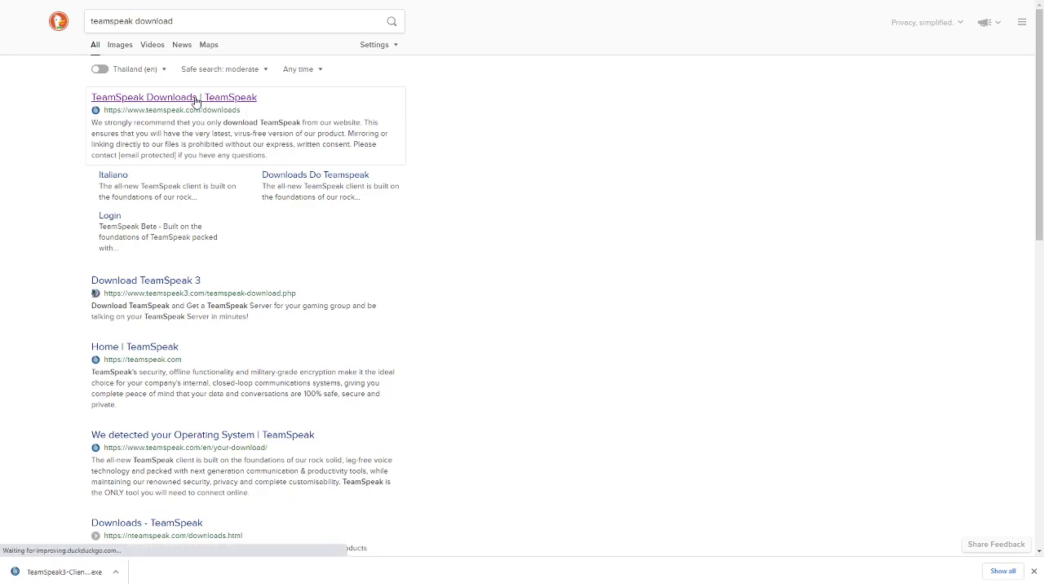
Download the Windows 64-bit 3.5.6 client installer into Downloads > Programs > TFAR.
click(173, 98)
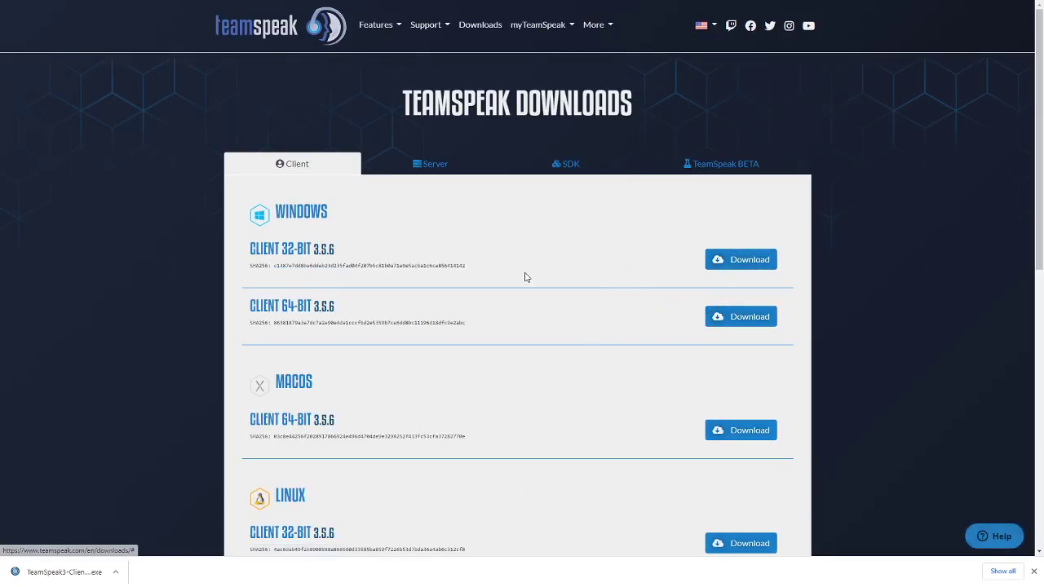
mouse_move(539, 270)
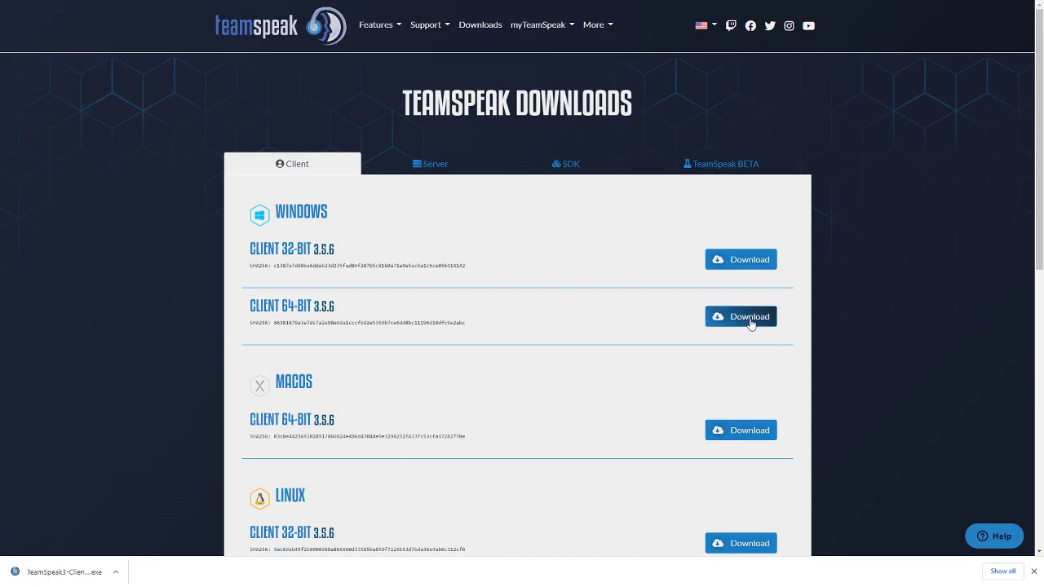
click(741, 316)
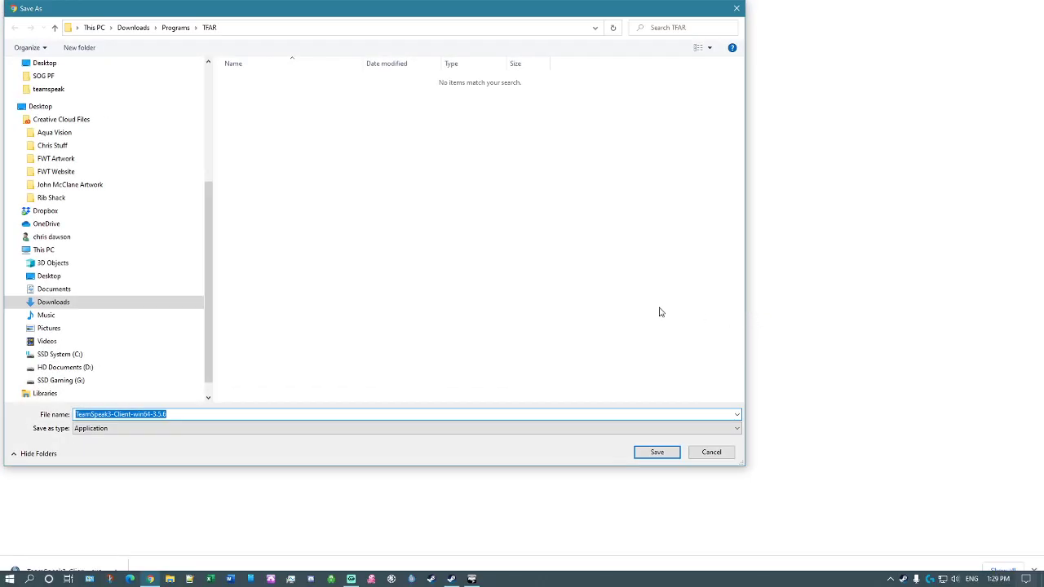
mouse_move(486, 299)
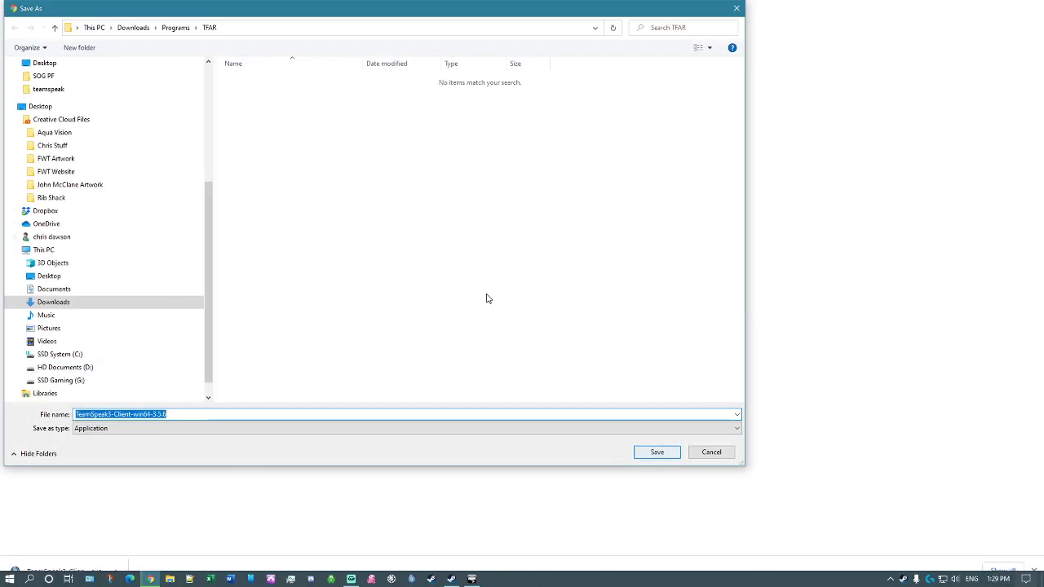
click(656, 451)
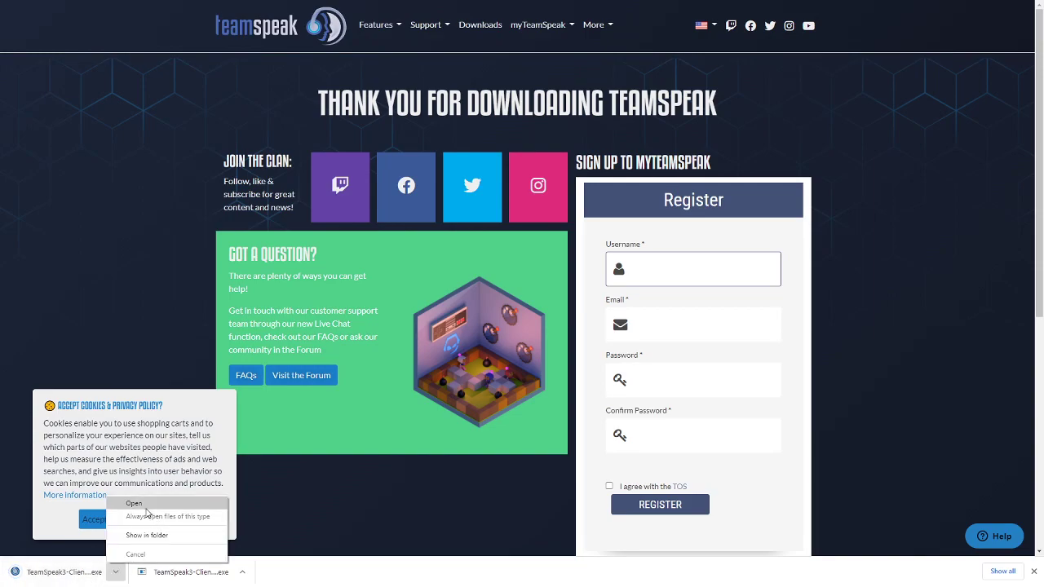
Show the downloaded TeamSpeak3-Client installer in its folder and run it as administrator.
click(146, 535)
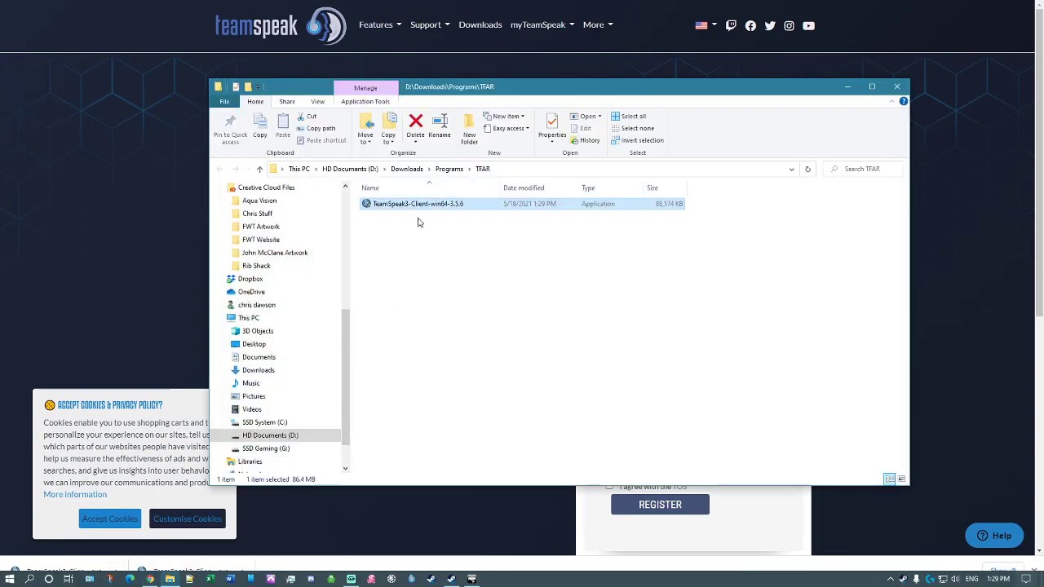
right_click(418, 202)
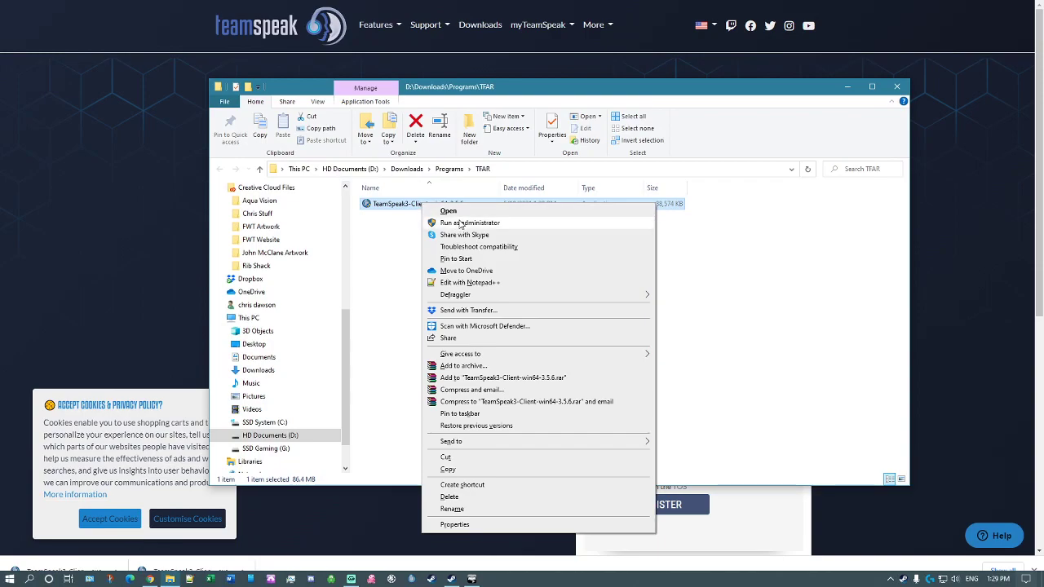
mouse_move(460, 225)
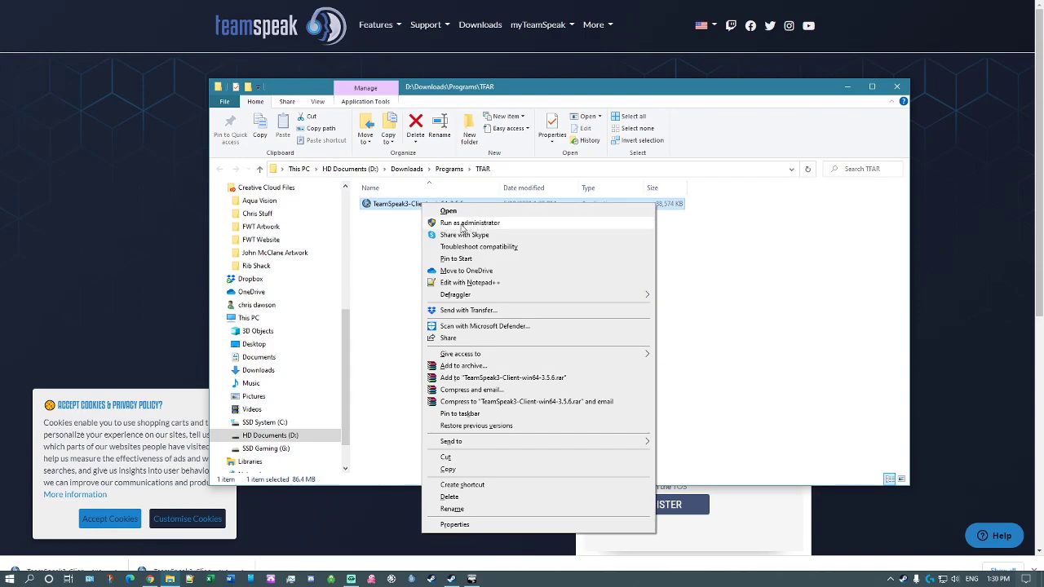
click(469, 221)
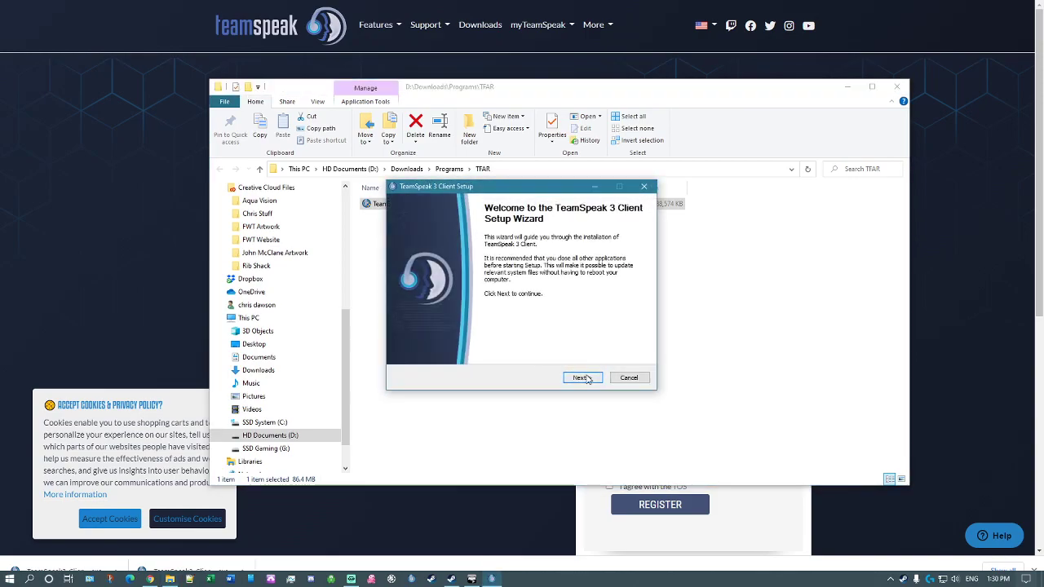
Pass the welcome page and accept the license agreement terms to reach Choose Users.
click(580, 377)
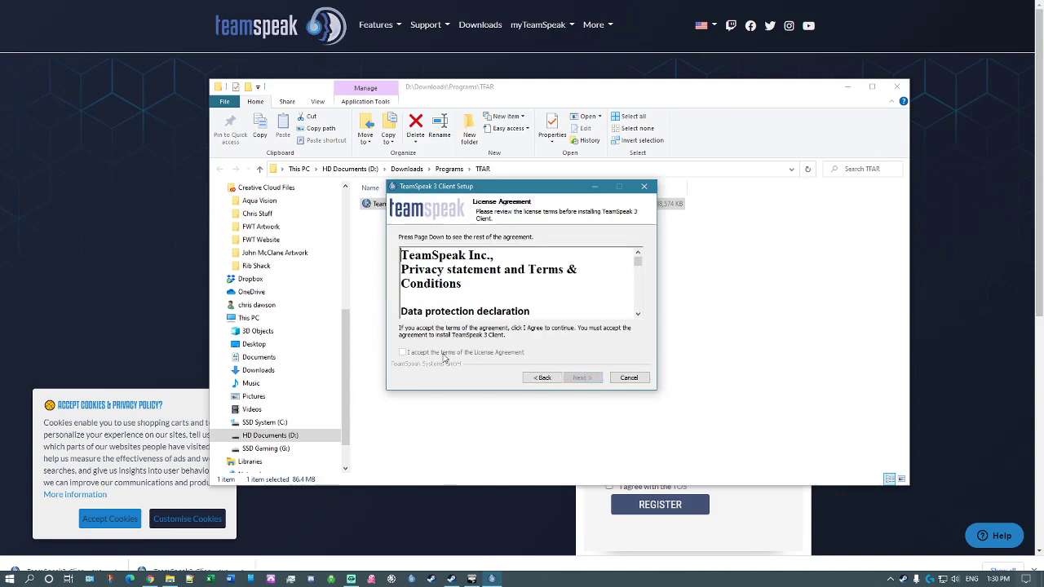
scroll(down, 3)
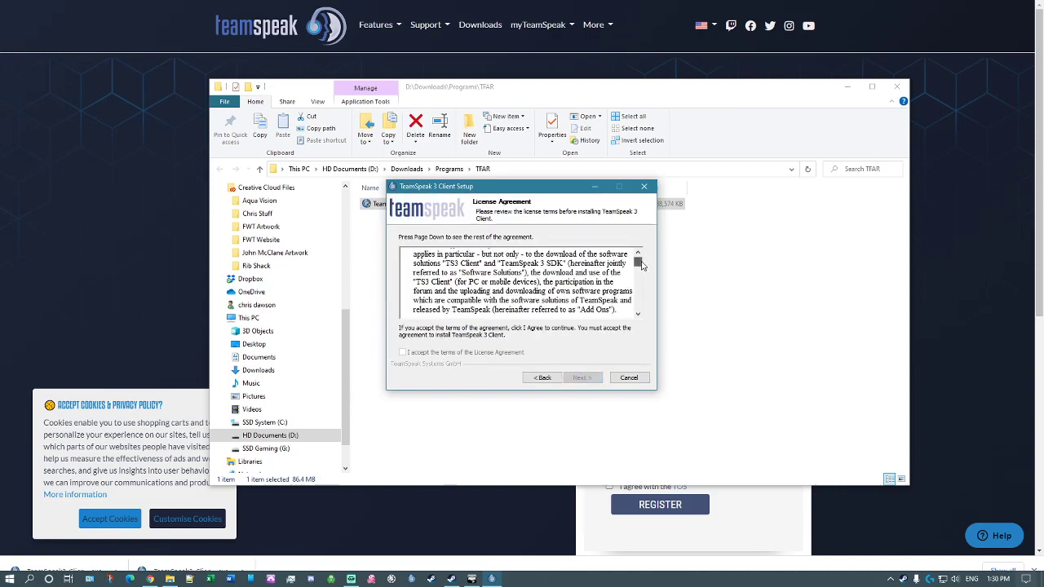
scroll(down, 3)
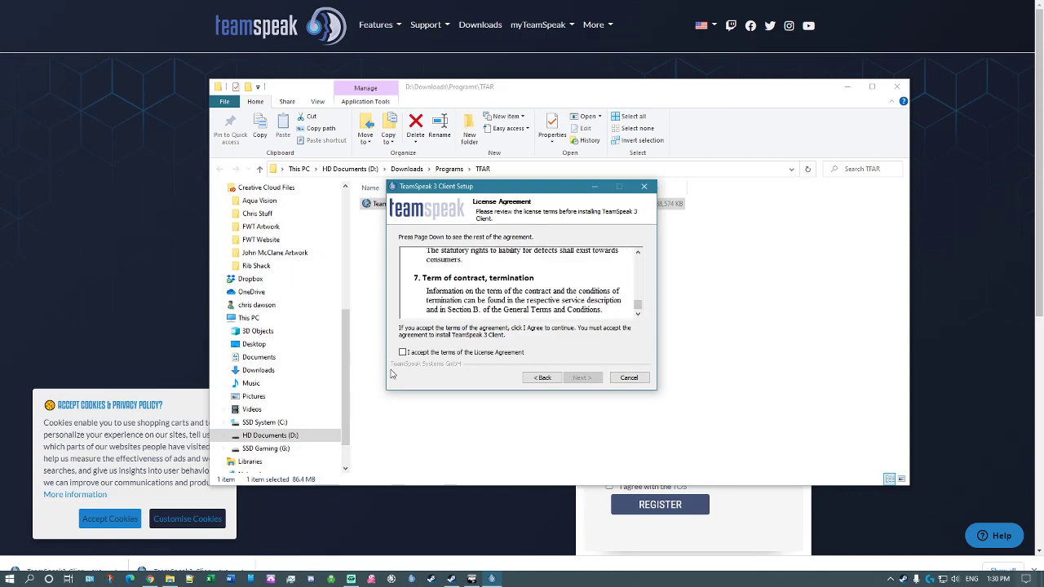
click(401, 352)
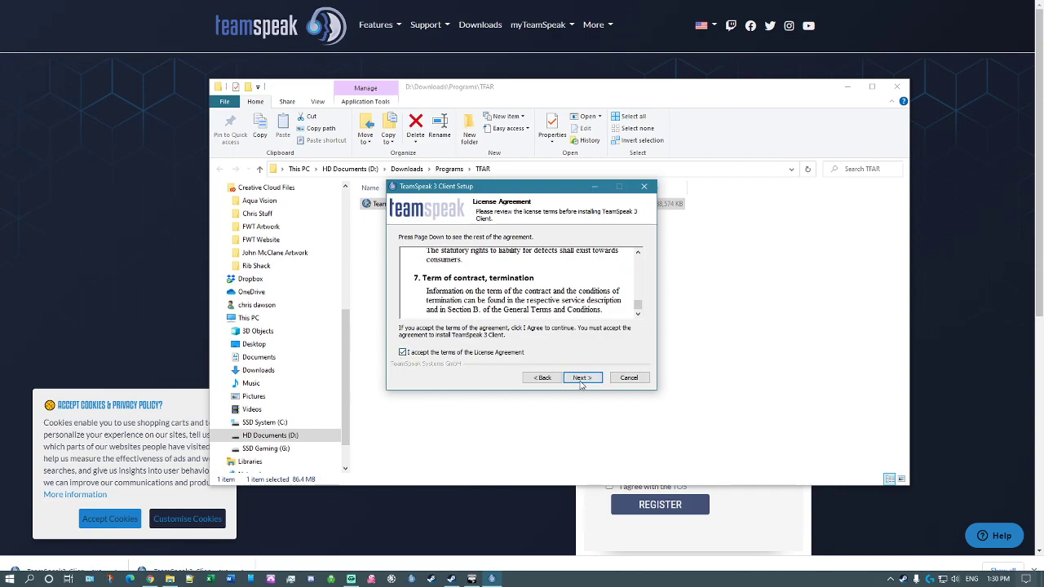
click(580, 377)
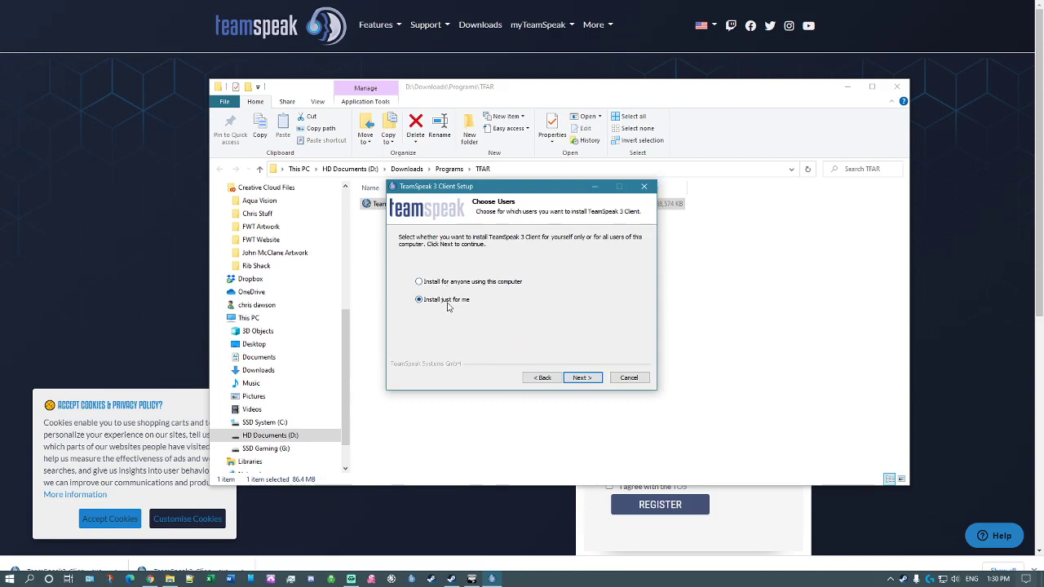
Install for this user with the default folder and user-file config, skipping the Overwolf overlay.
click(580, 376)
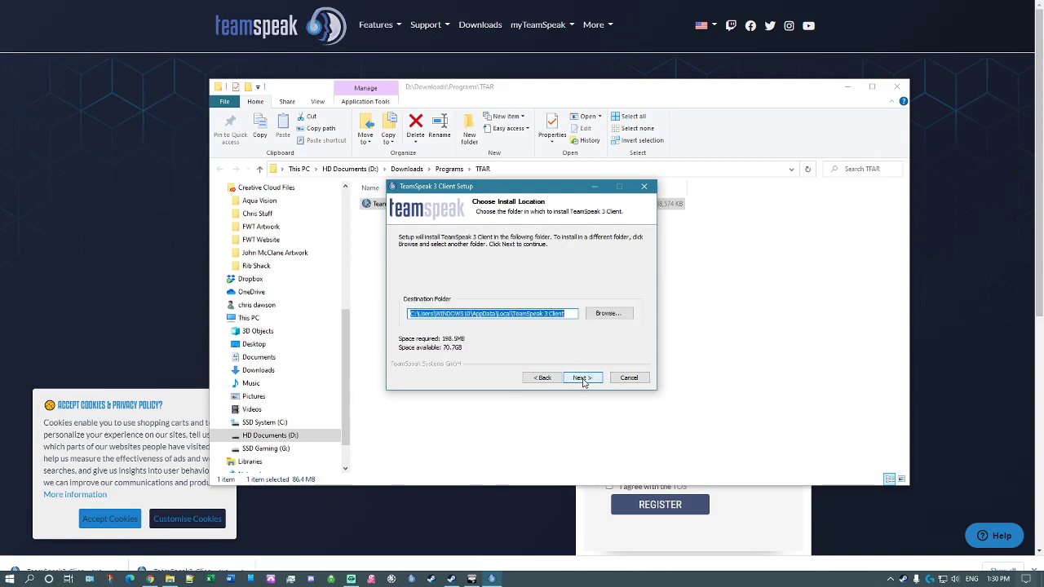
click(580, 376)
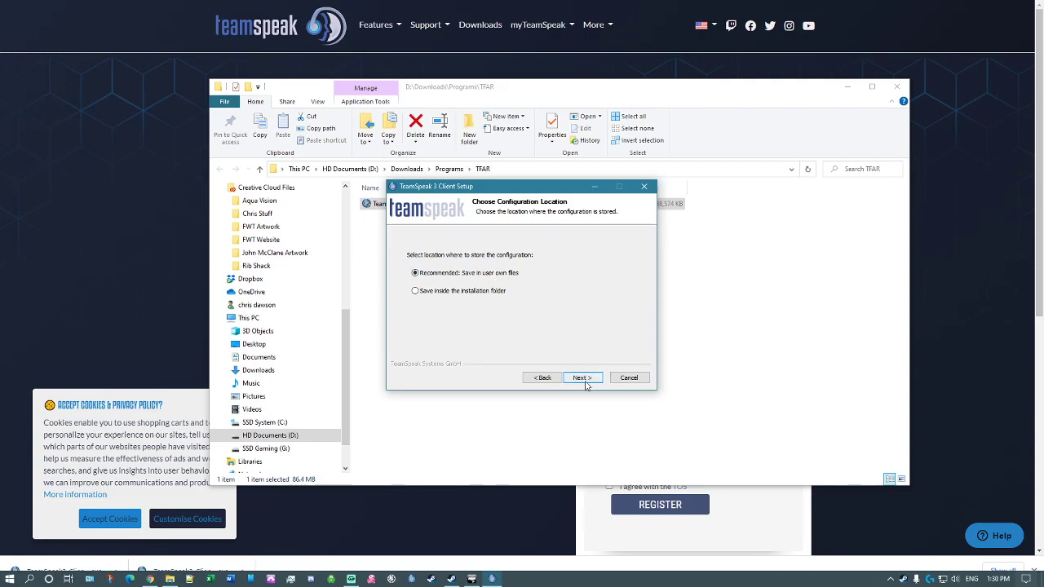
click(580, 377)
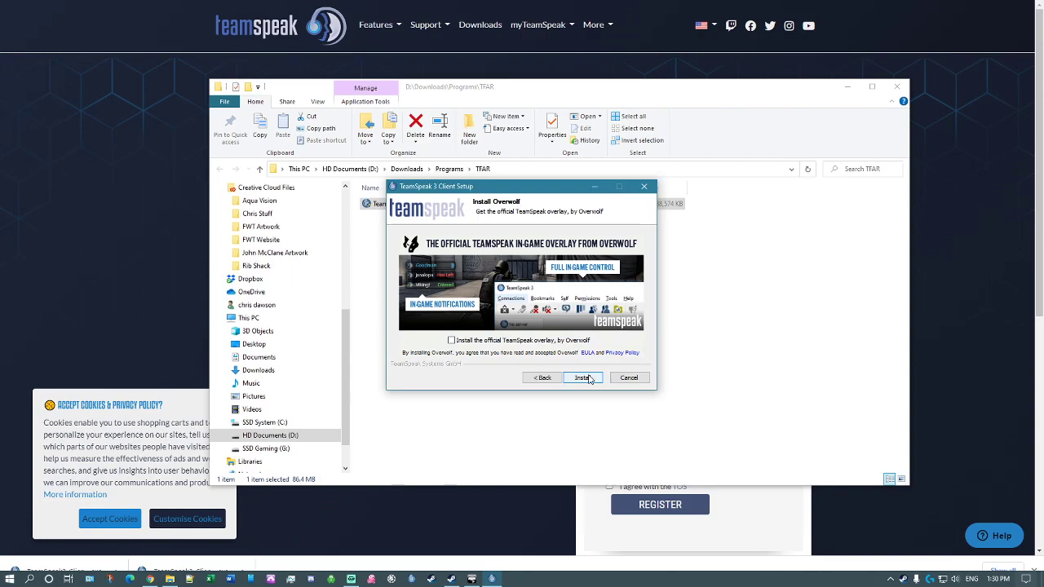
click(628, 379)
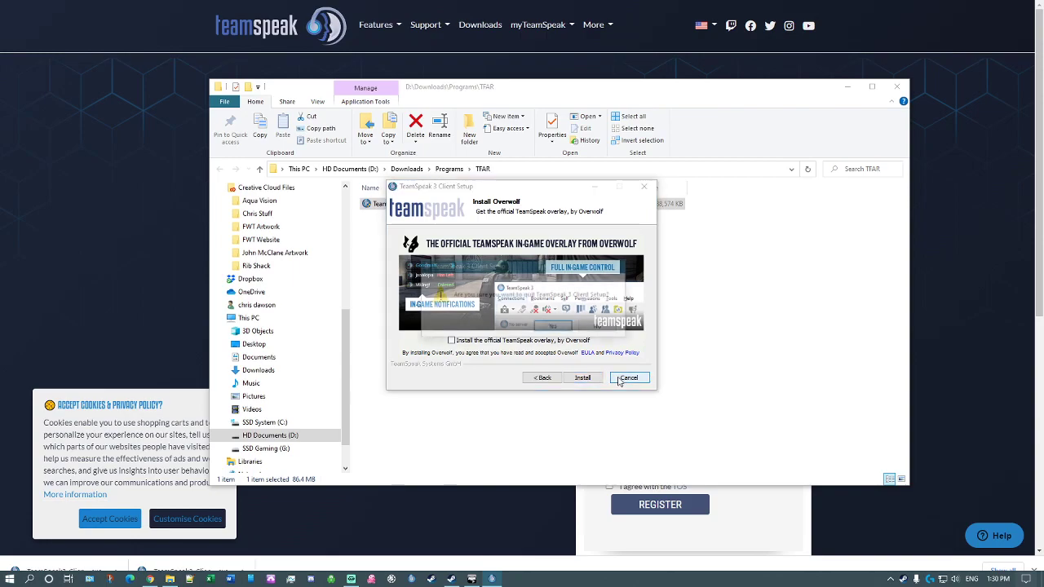
click(628, 378)
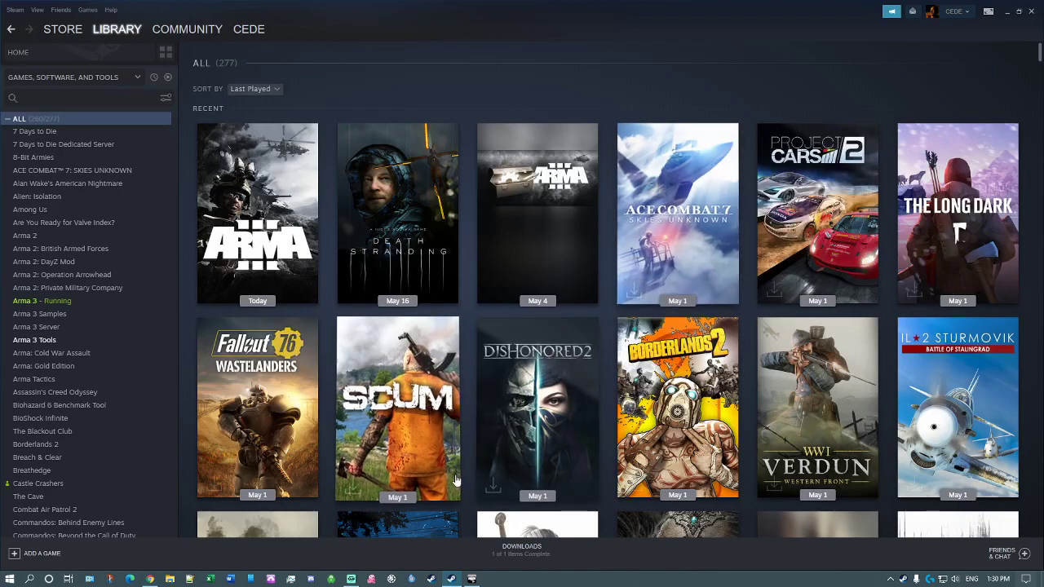
mouse_move(117, 353)
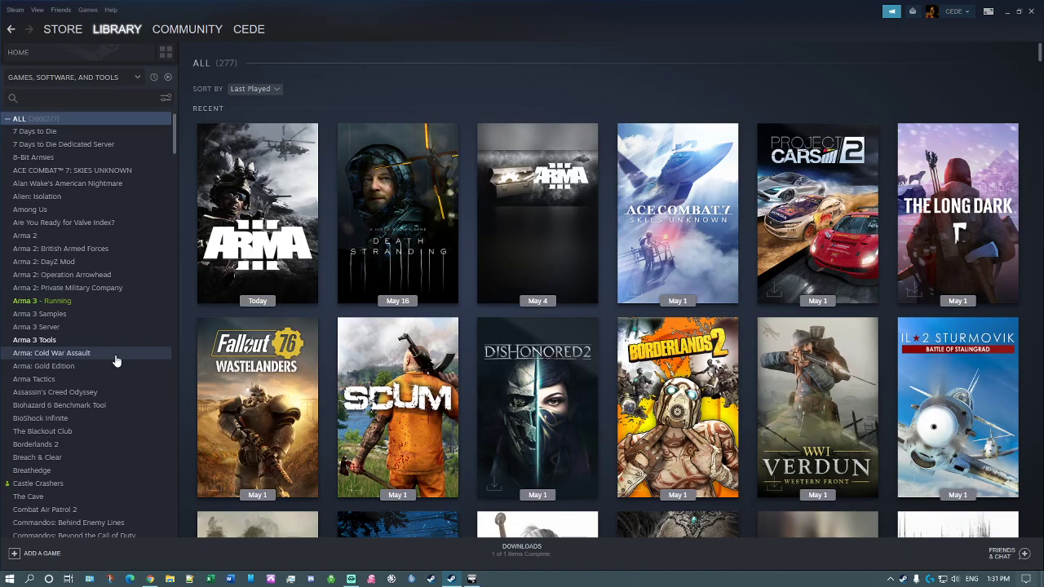
mouse_move(78, 300)
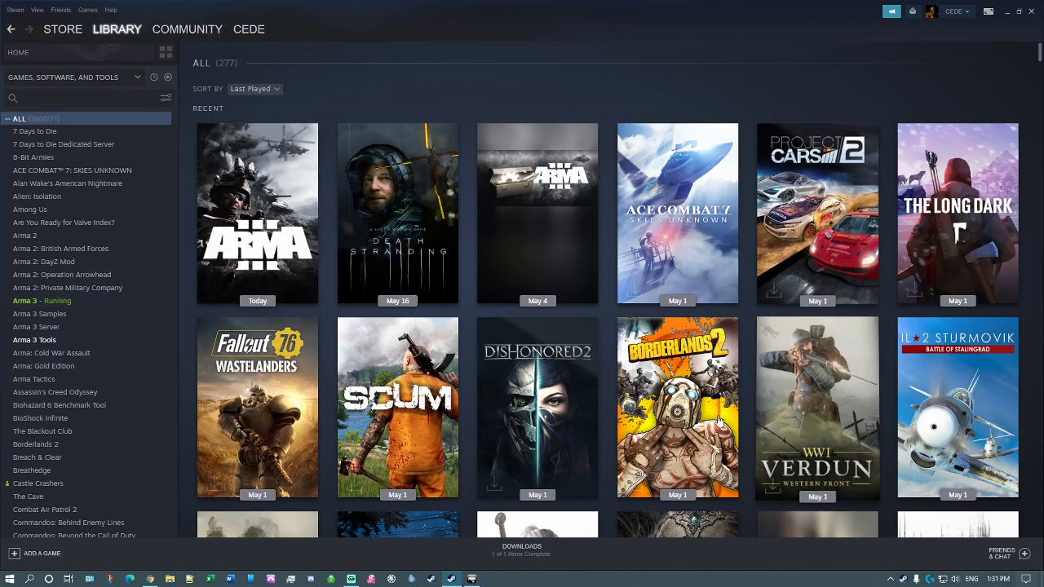
Open the Arma 3 game page from the Steam Library sidebar.
click(257, 212)
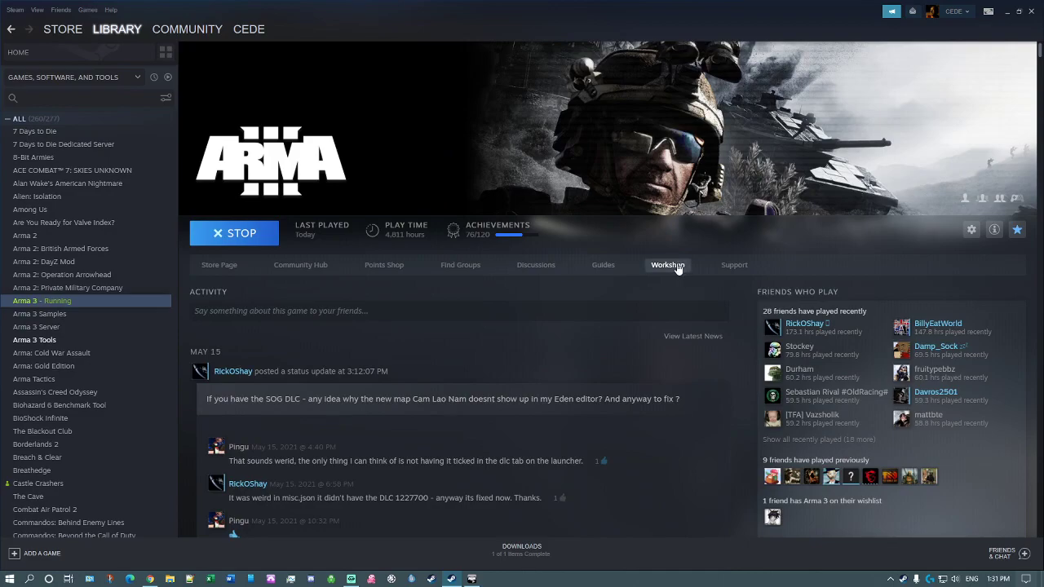
Search the Arma 3 Workshop for 'task force arrowhead' and confirm Task Force Arrowhead Radio (BETA!!!) is subscribed.
click(667, 264)
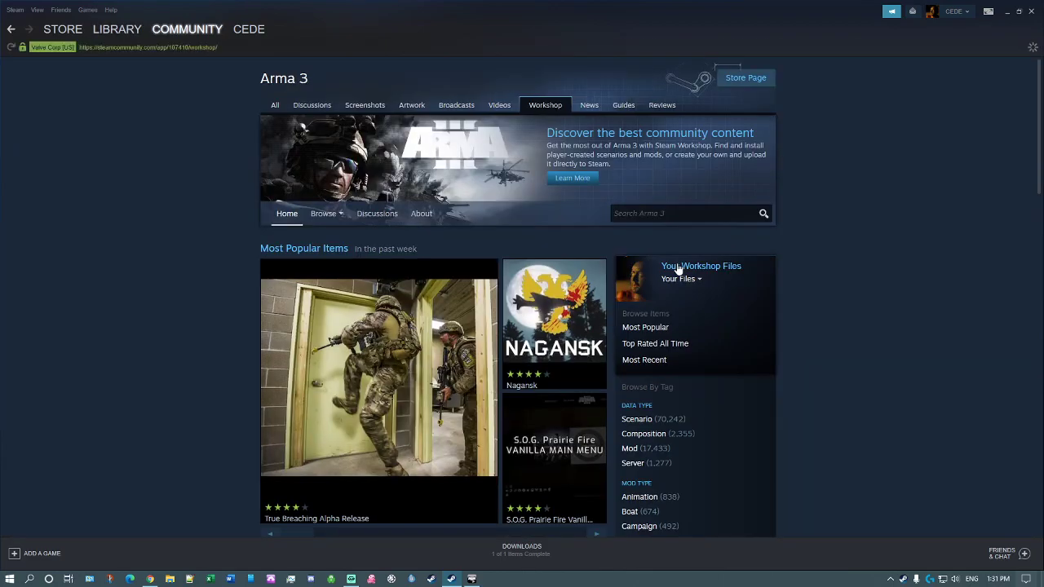
click(680, 212)
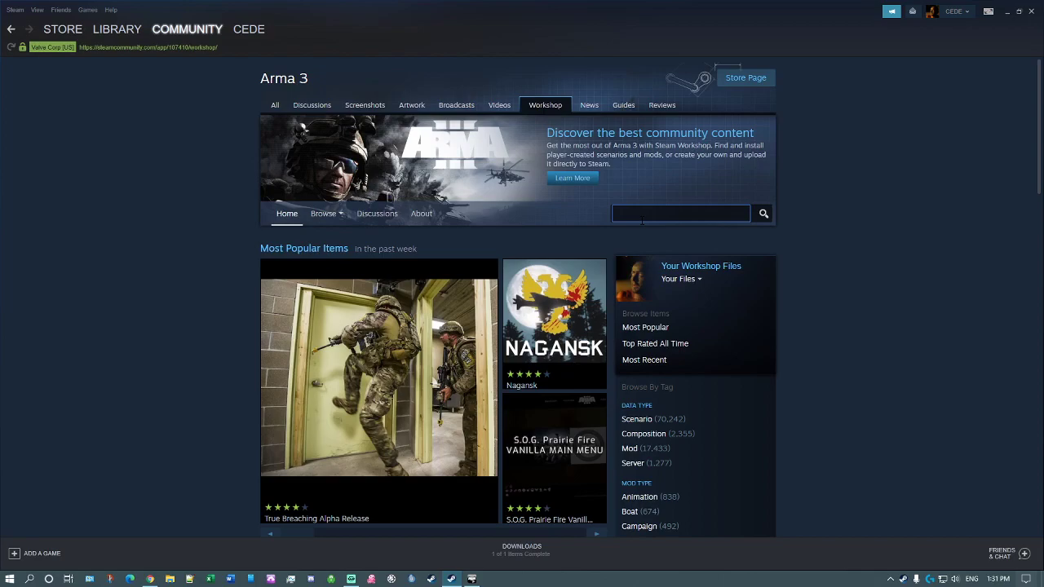
text(task force arrowhead)
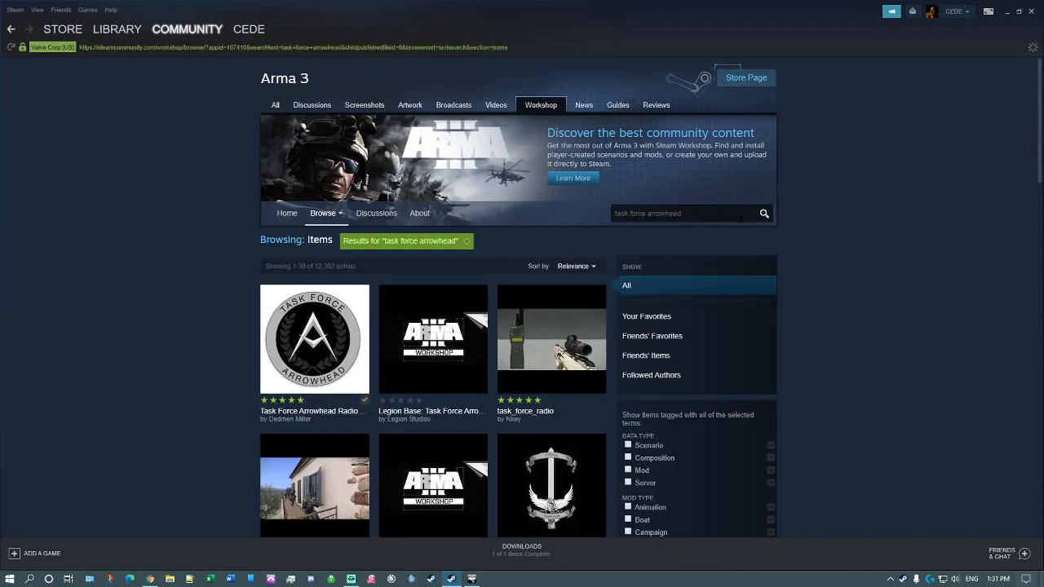
mouse_move(334, 308)
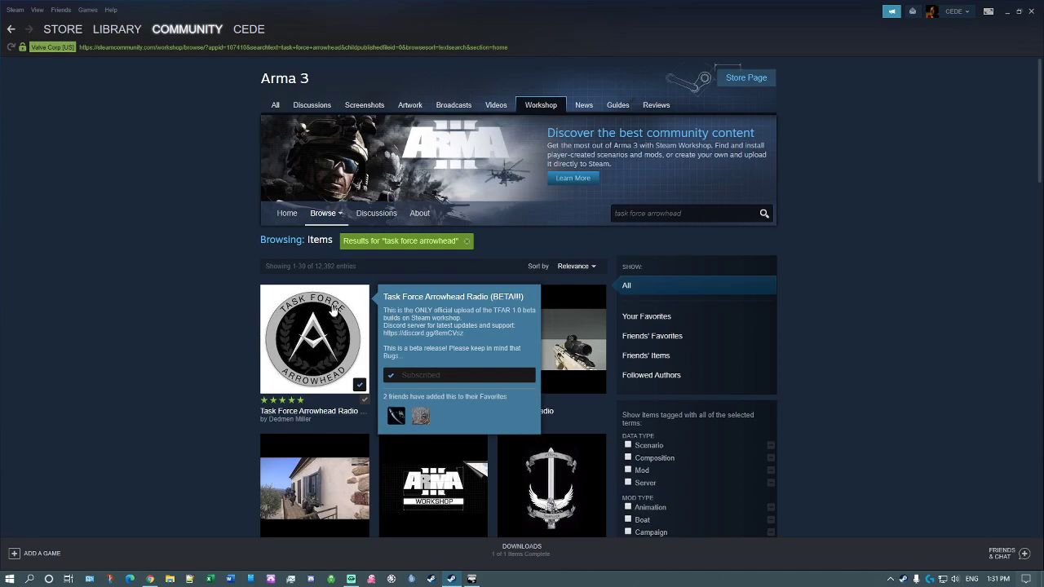
mouse_move(345, 358)
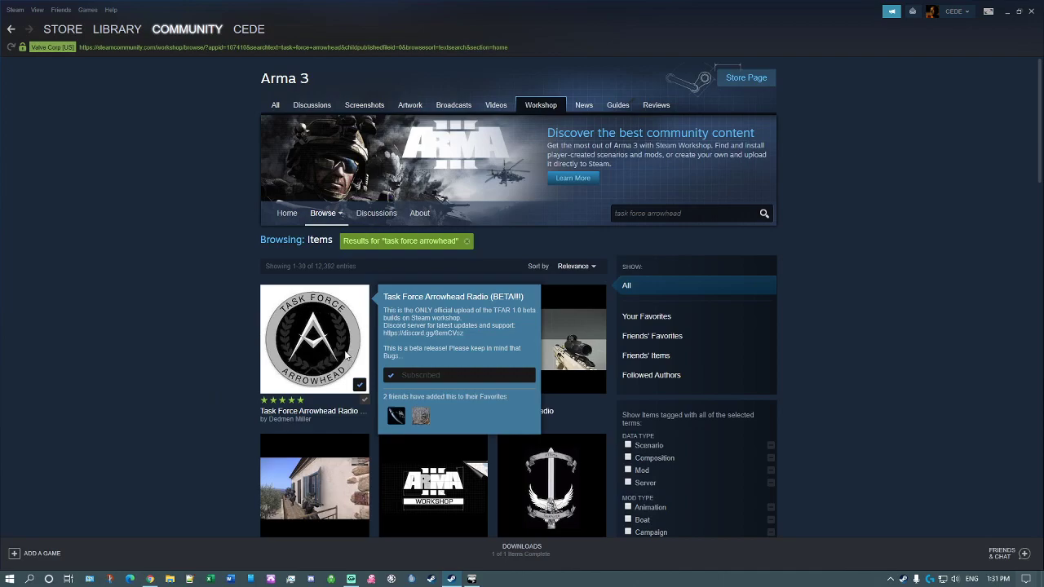
click(313, 336)
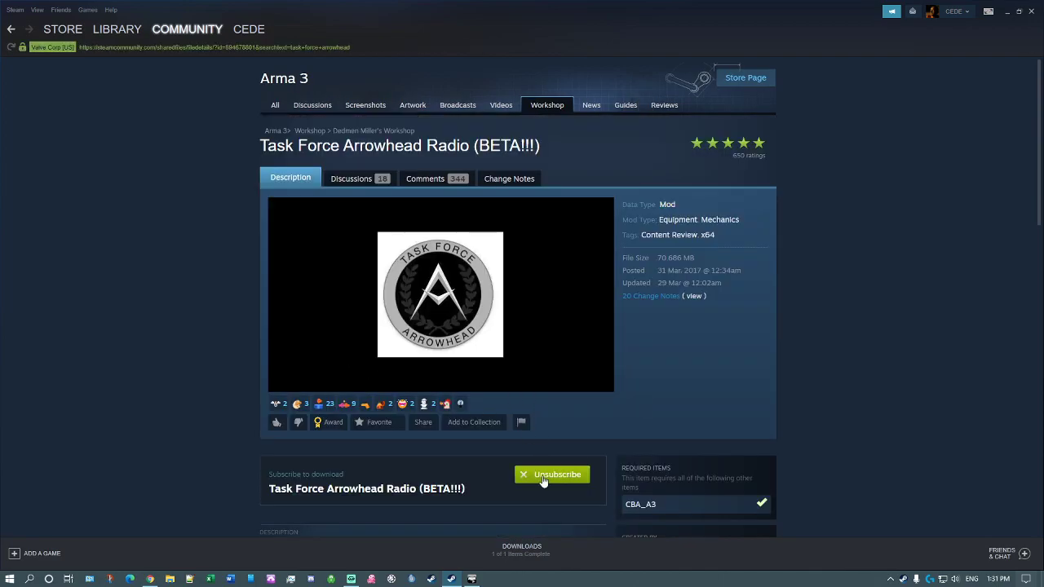
mouse_move(571, 480)
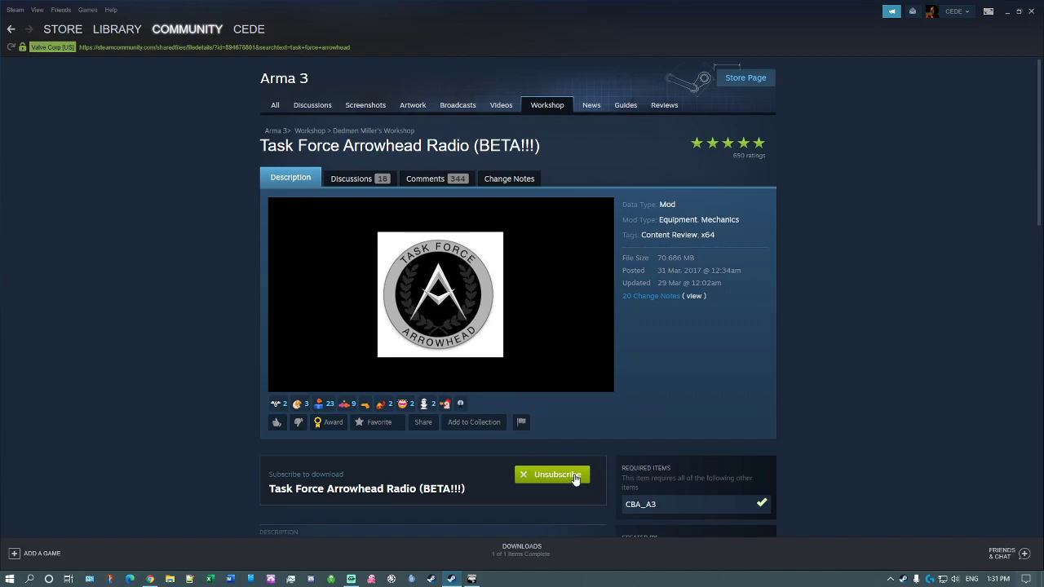
scroll(down, 3)
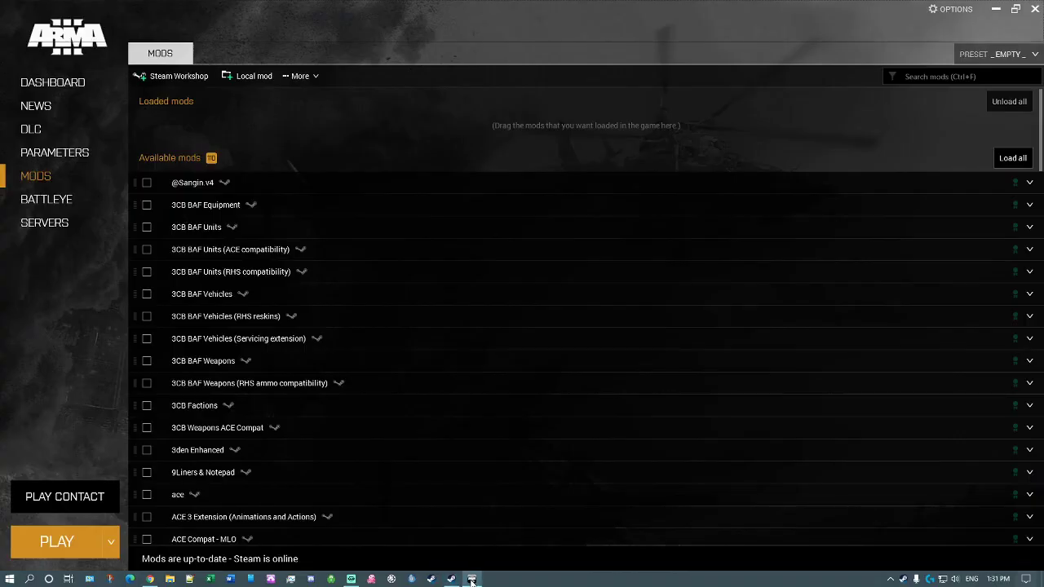
mouse_move(265, 206)
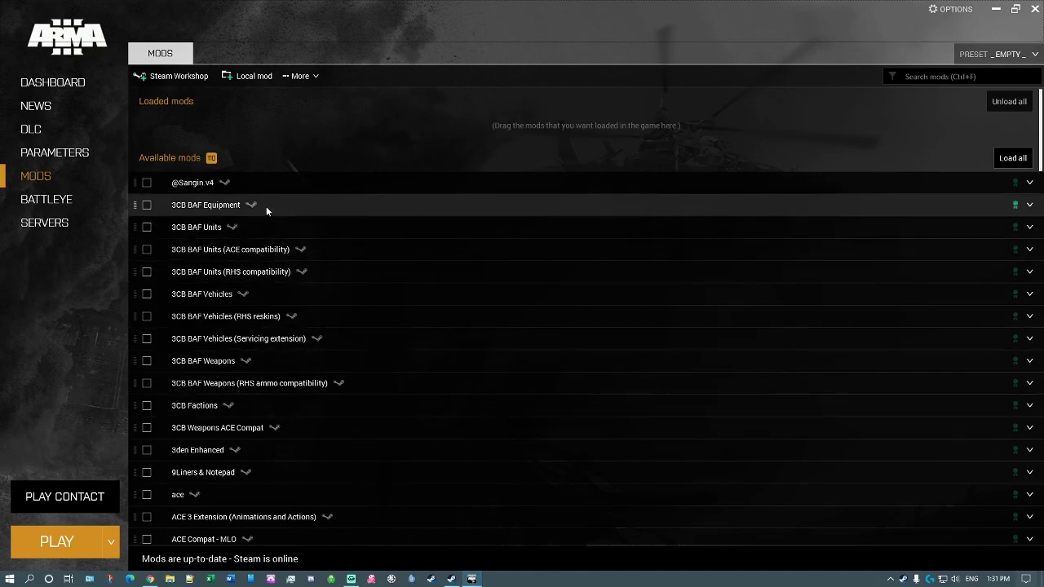
mouse_move(269, 238)
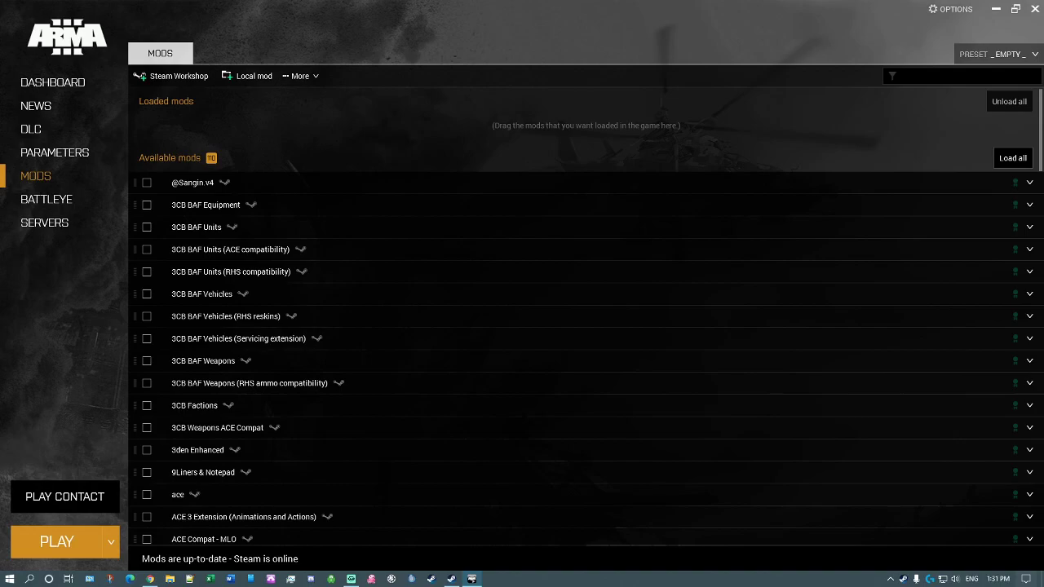
Filter the launcher mods to 'task' and choose to open the radio mod's folder in Explorer.
text(task)
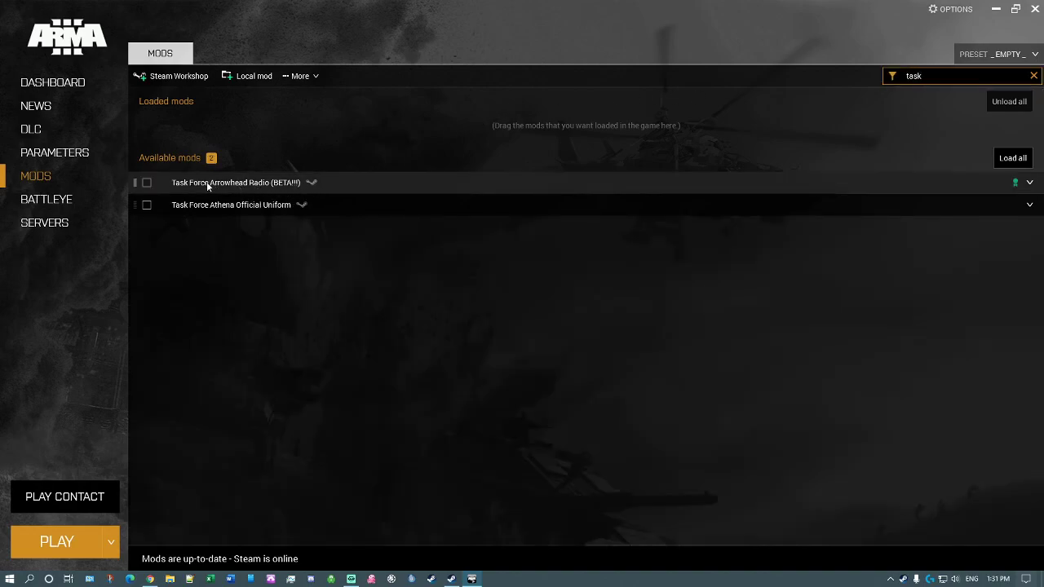
mouse_move(297, 190)
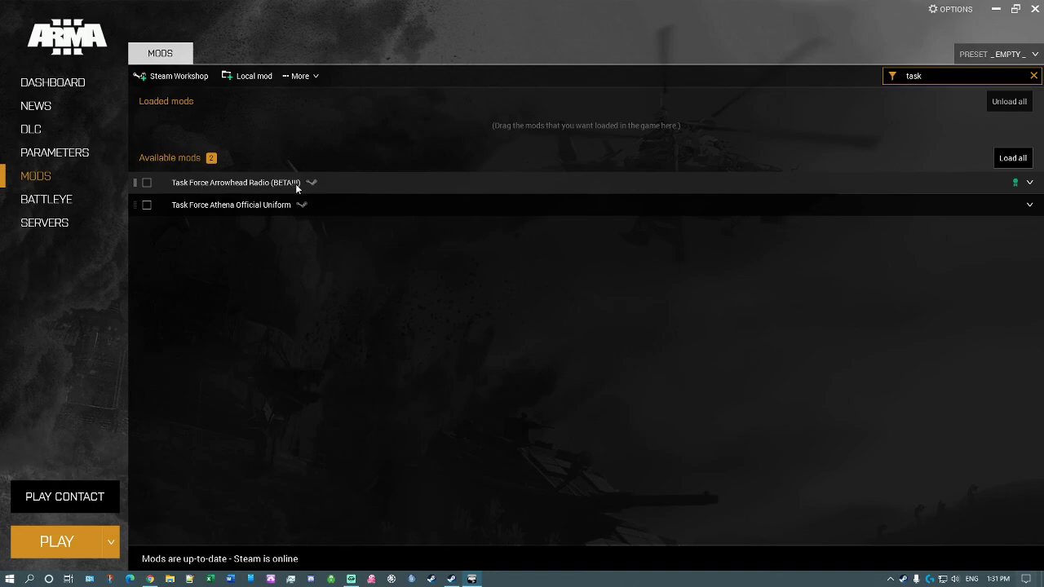
mouse_move(936, 186)
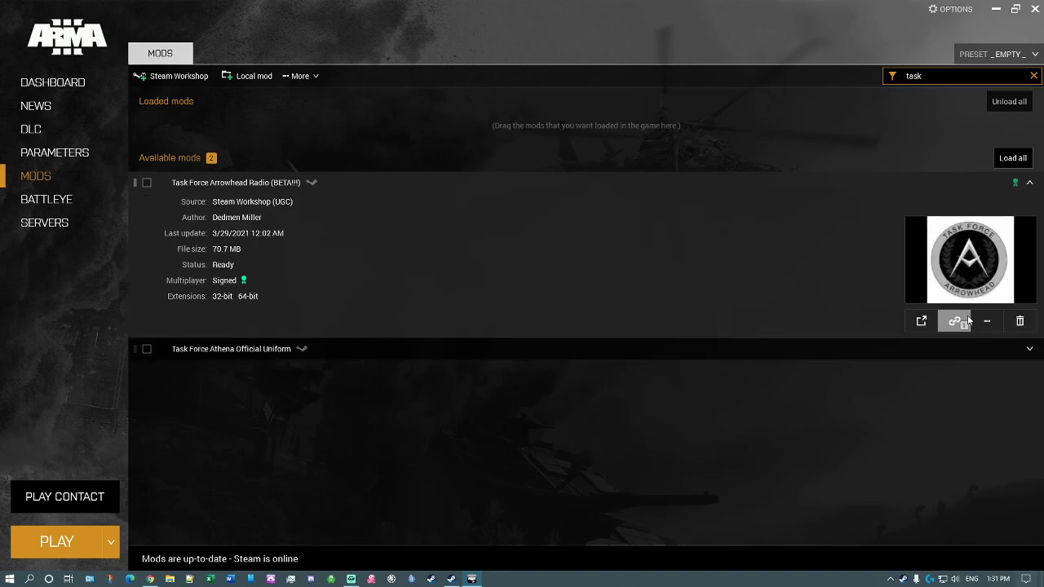
mouse_move(987, 319)
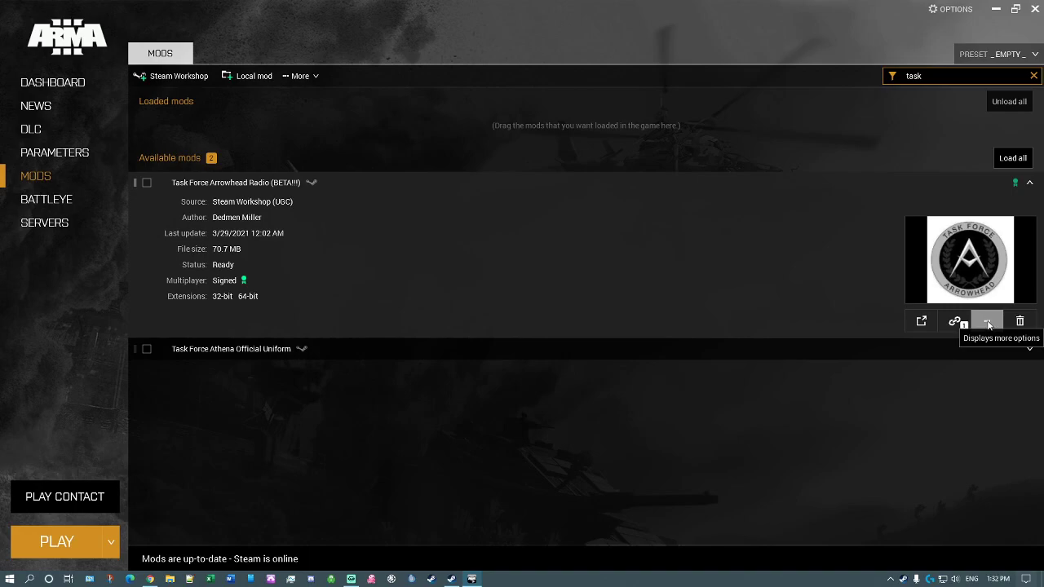
click(985, 319)
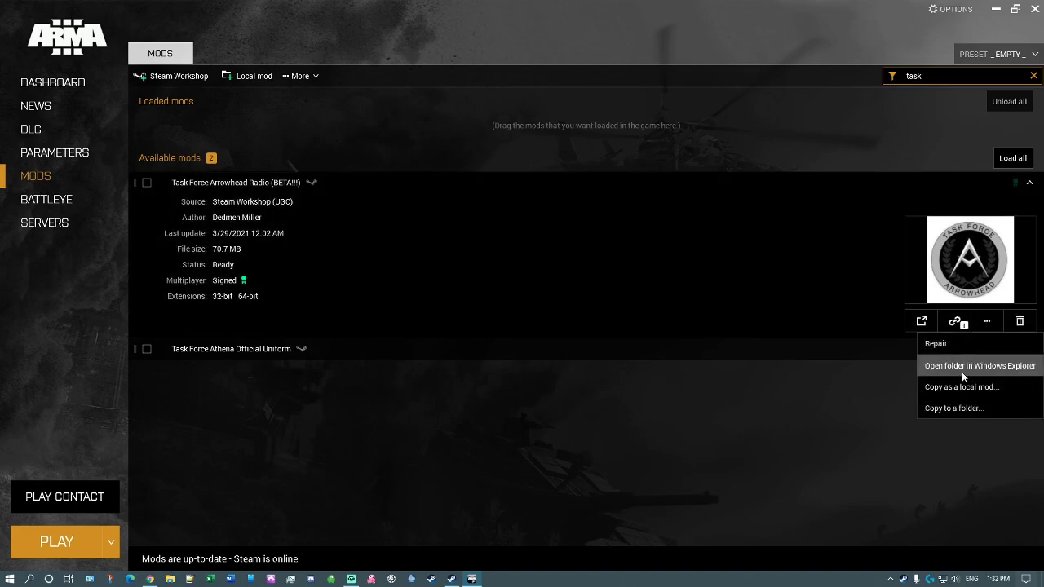
mouse_move(971, 370)
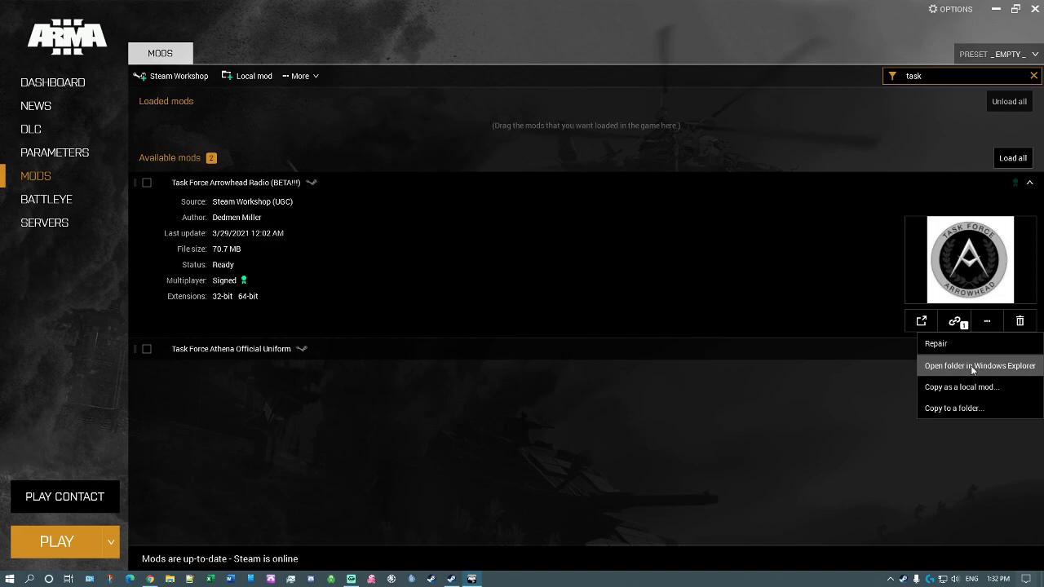
click(978, 365)
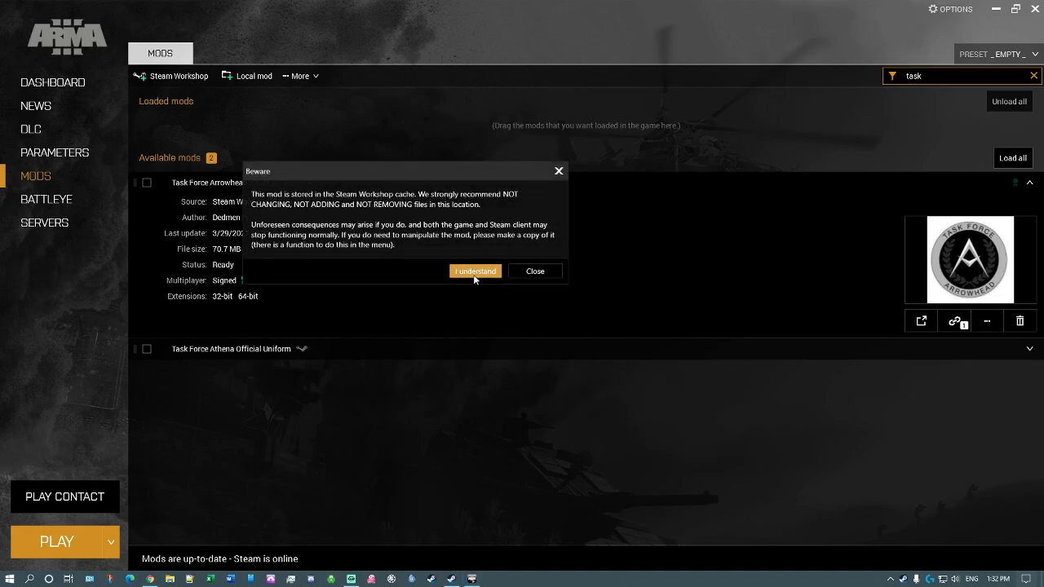
Acknowledge the cache warning and select task_force_radio inside the mod's teamspeak folder.
click(475, 271)
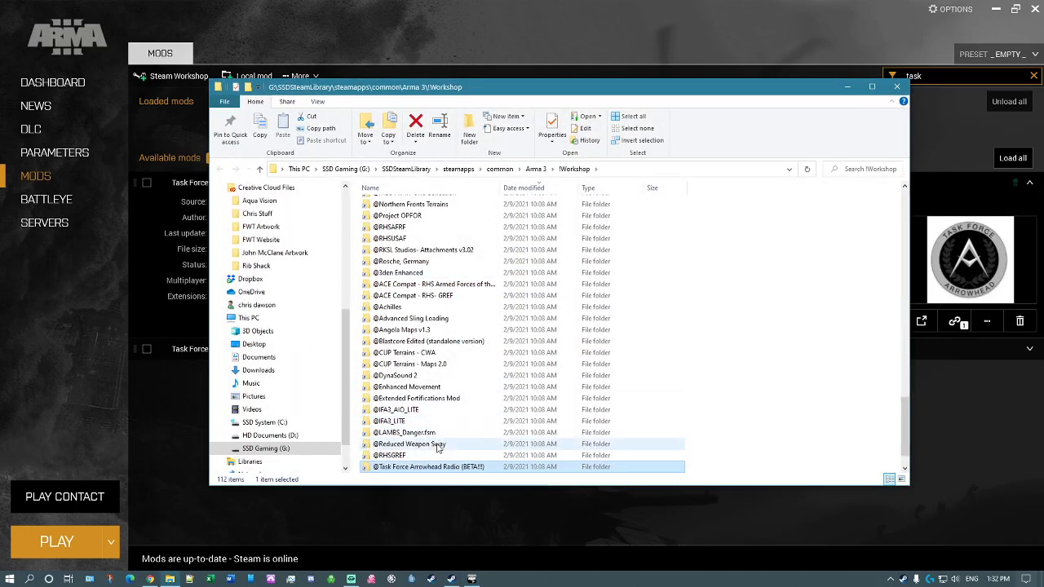
mouse_move(492, 469)
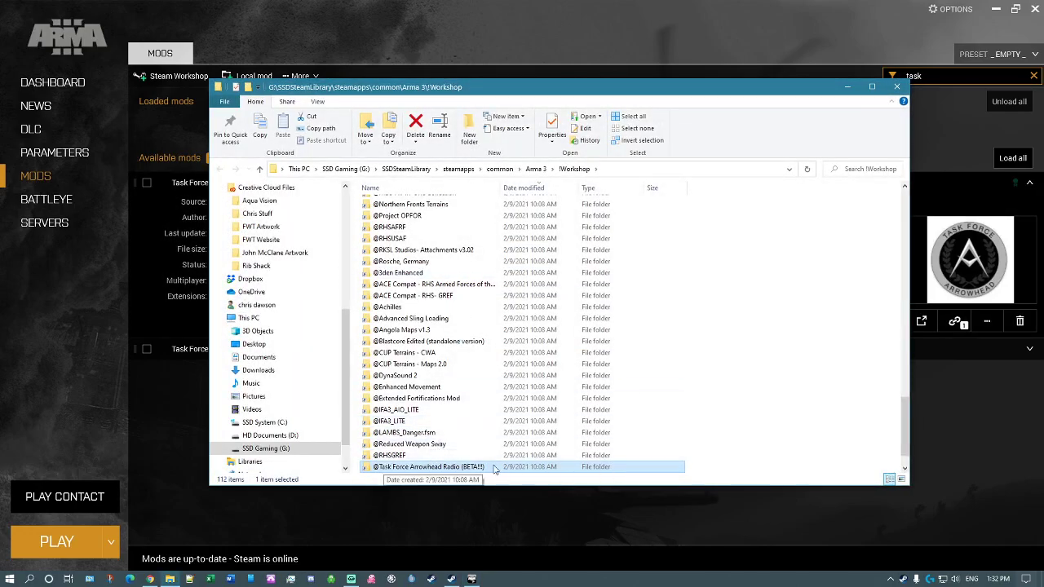
mouse_move(431, 469)
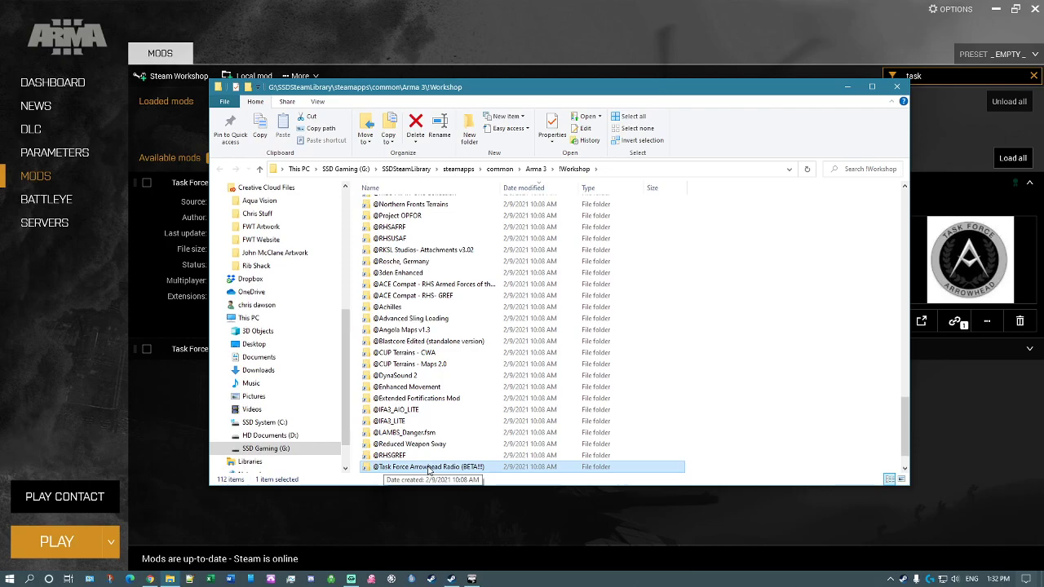
double_click(430, 467)
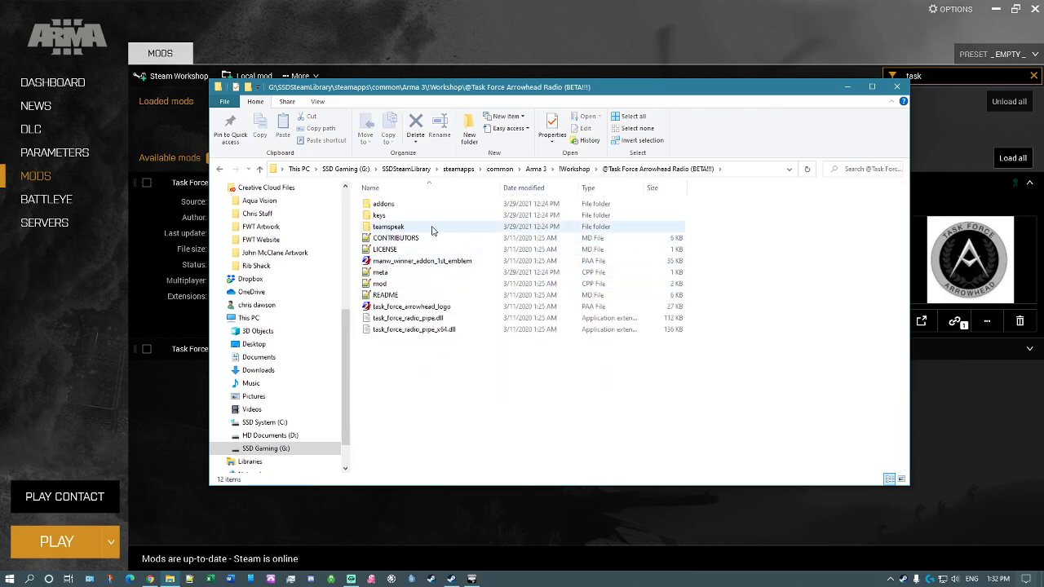
mouse_move(399, 229)
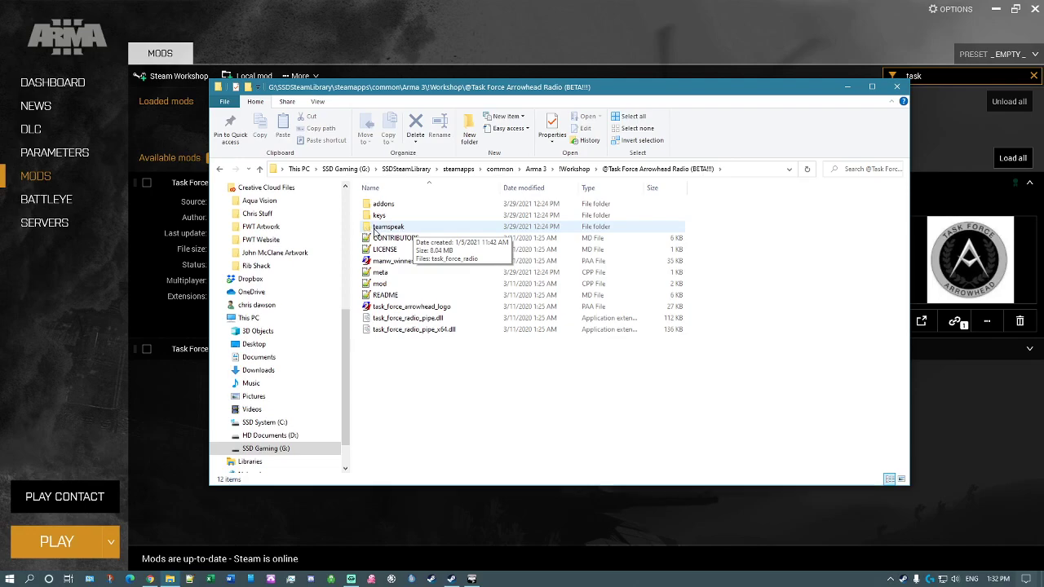
double_click(388, 225)
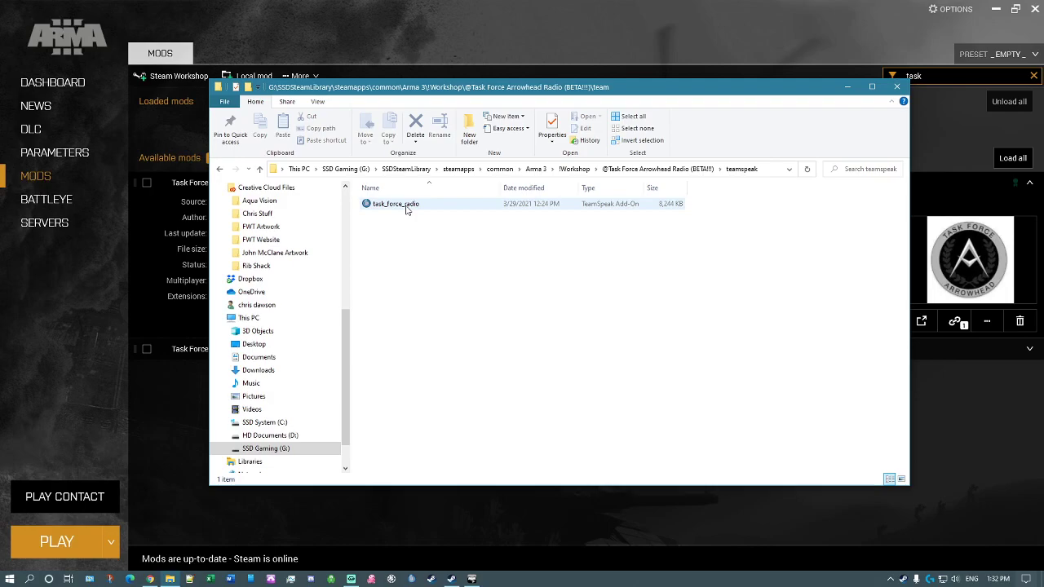
right_click(395, 204)
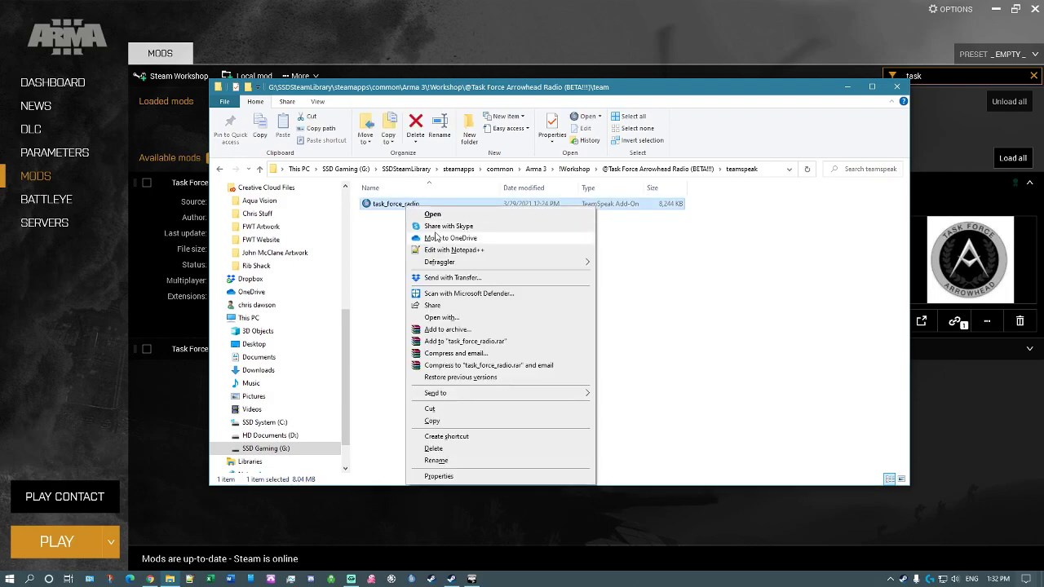
click(372, 234)
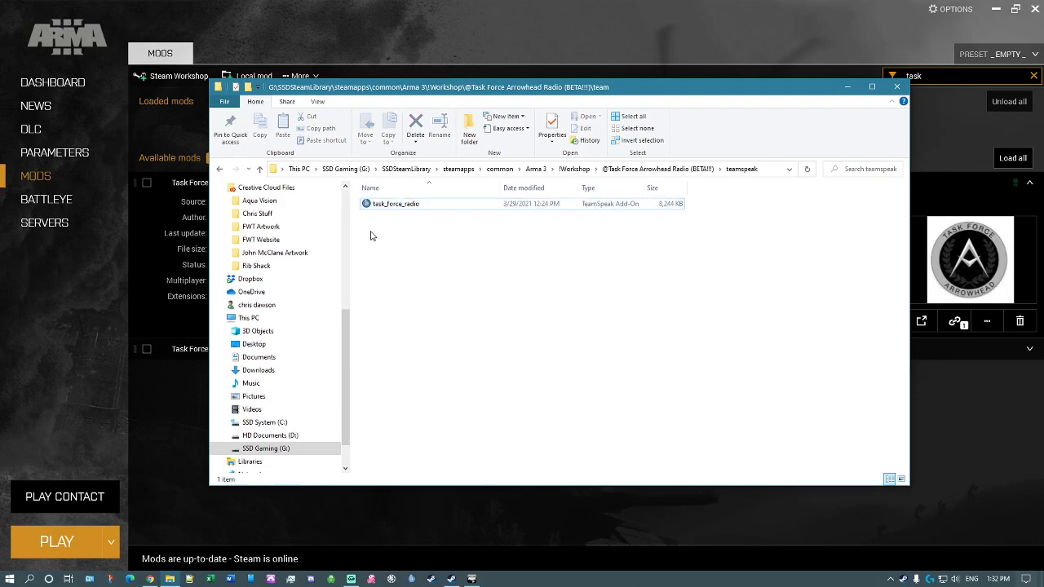
click(395, 202)
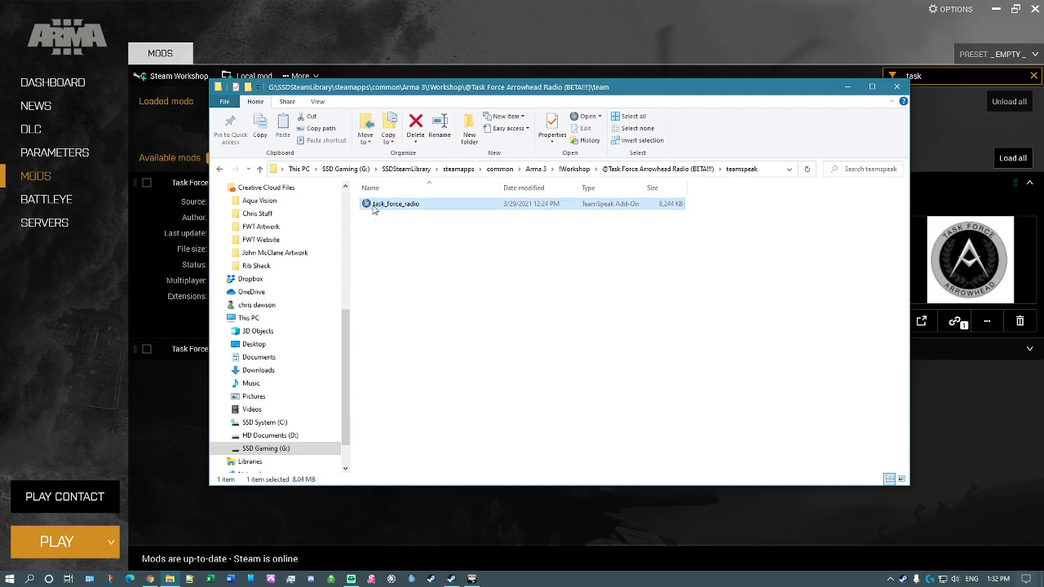
Install task_force_radio.ts3_plugin, trust it on the warning, and activate the add-on.
double_click(395, 202)
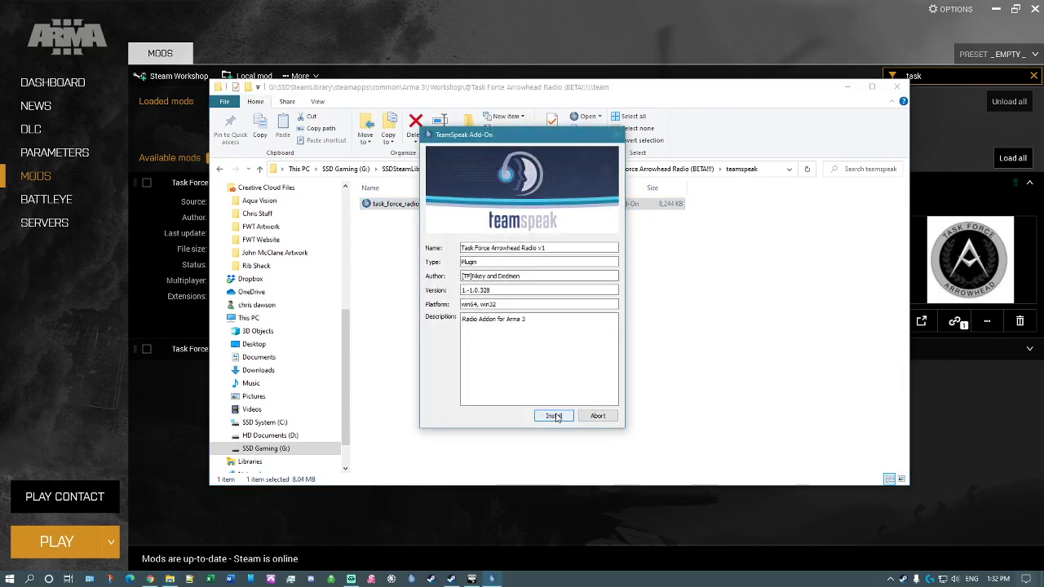
click(552, 416)
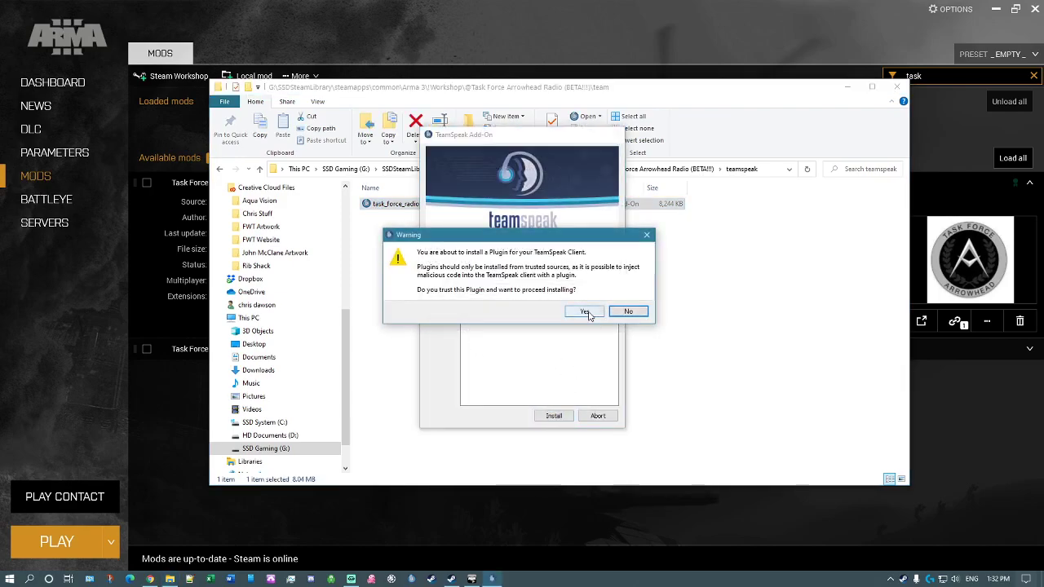
click(580, 310)
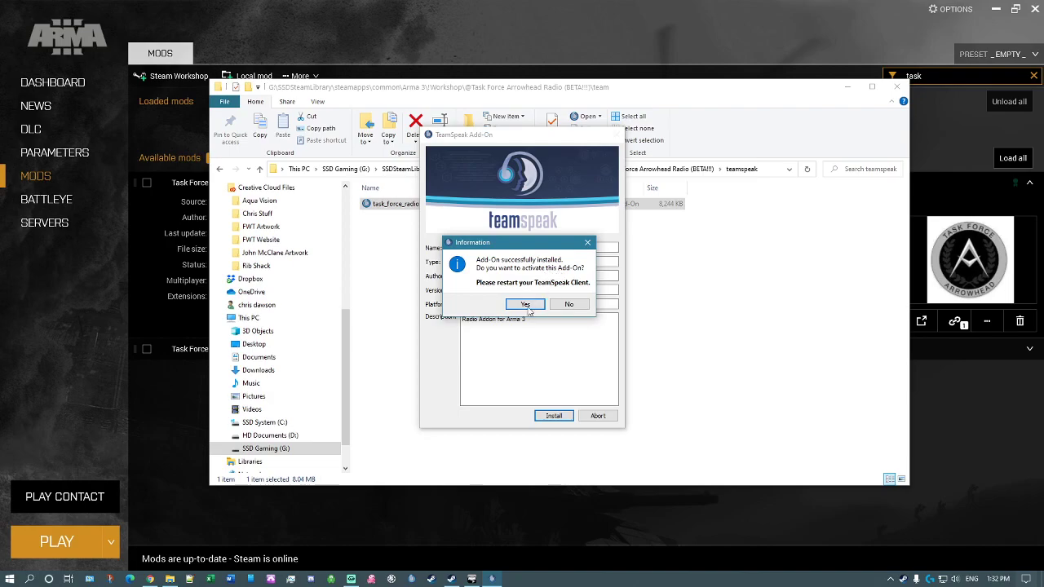
click(525, 305)
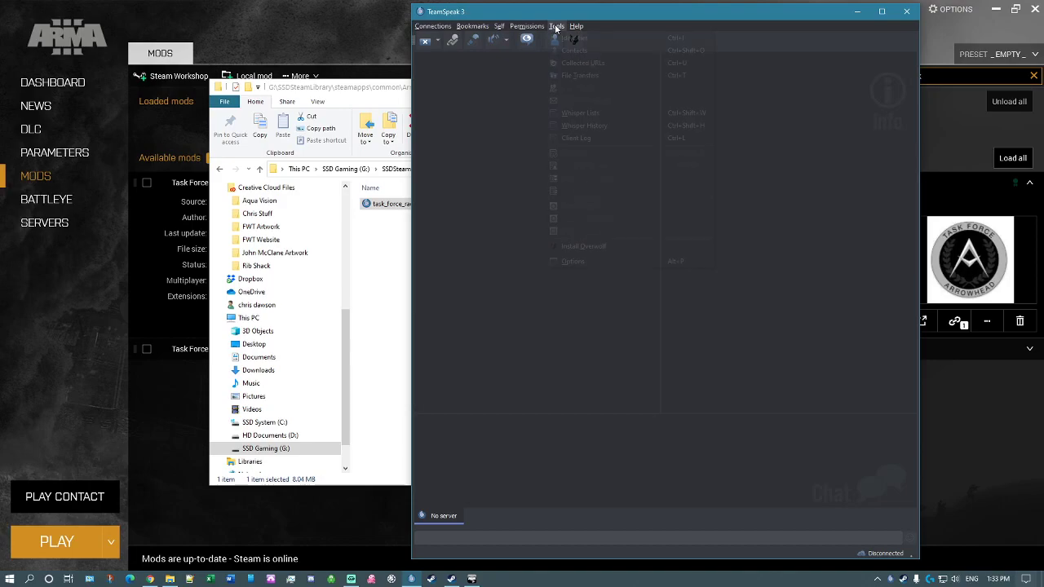
mouse_move(574, 264)
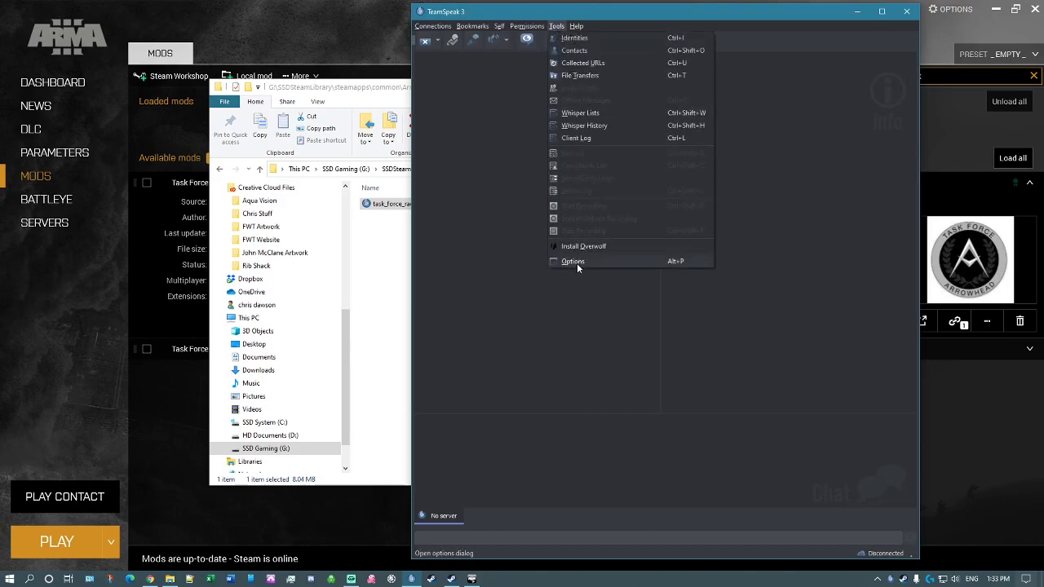
Confirm in Options > Addons > Plugins that Task Force Arrowhead Radio is Enabled and keep the settings.
click(571, 261)
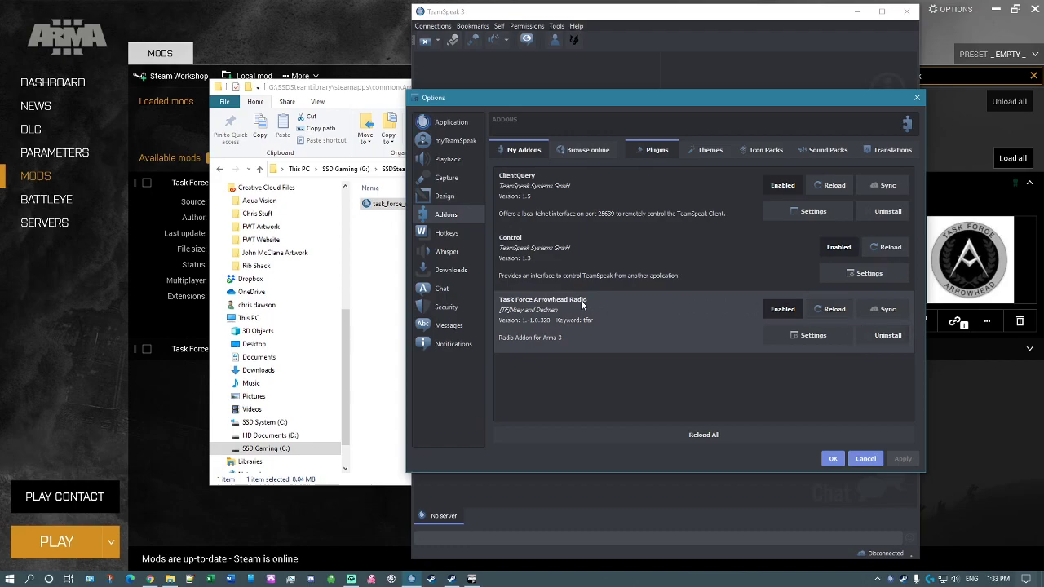
mouse_move(812, 336)
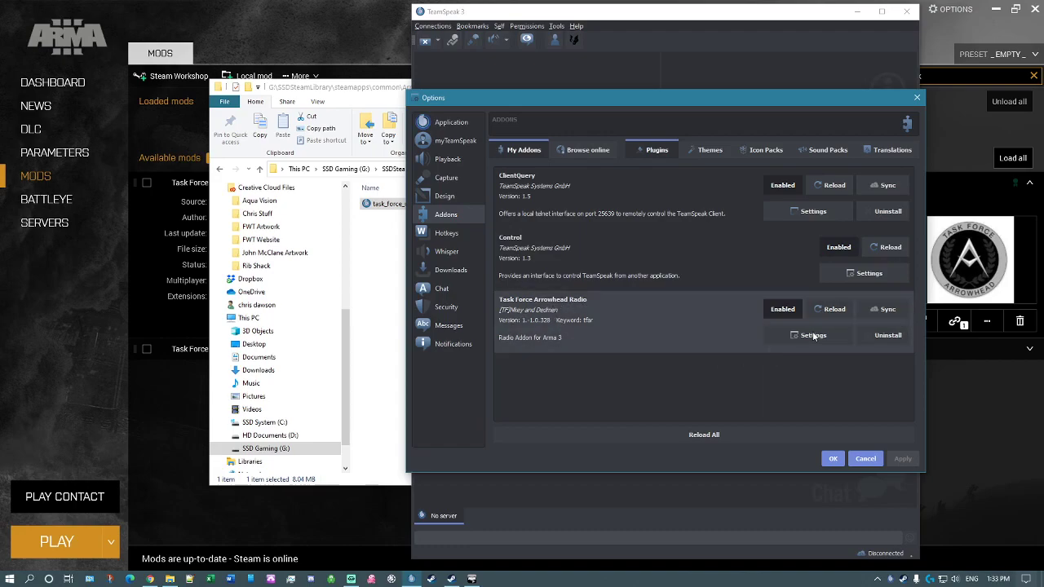
mouse_move(754, 337)
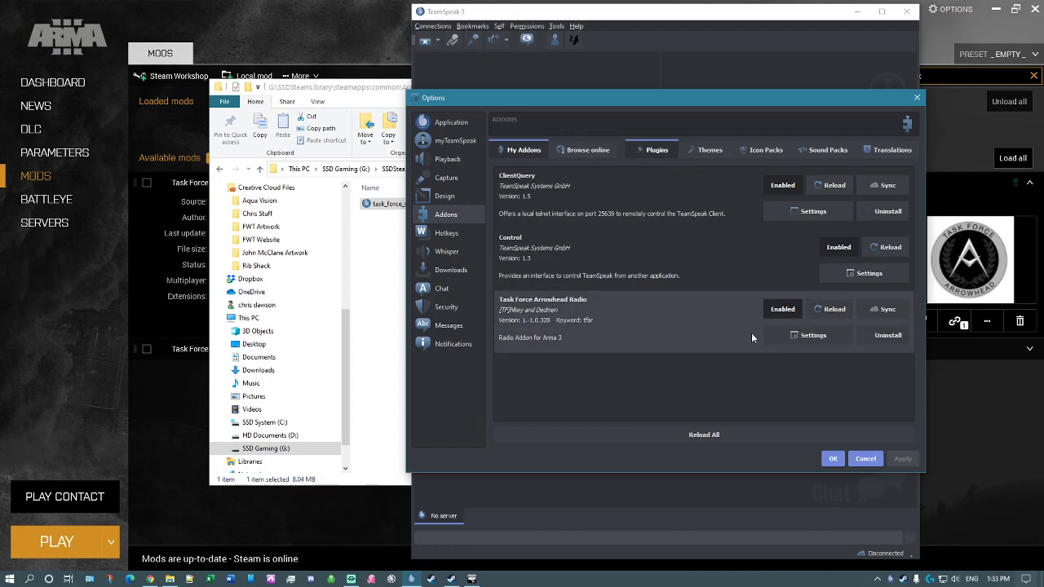
click(832, 458)
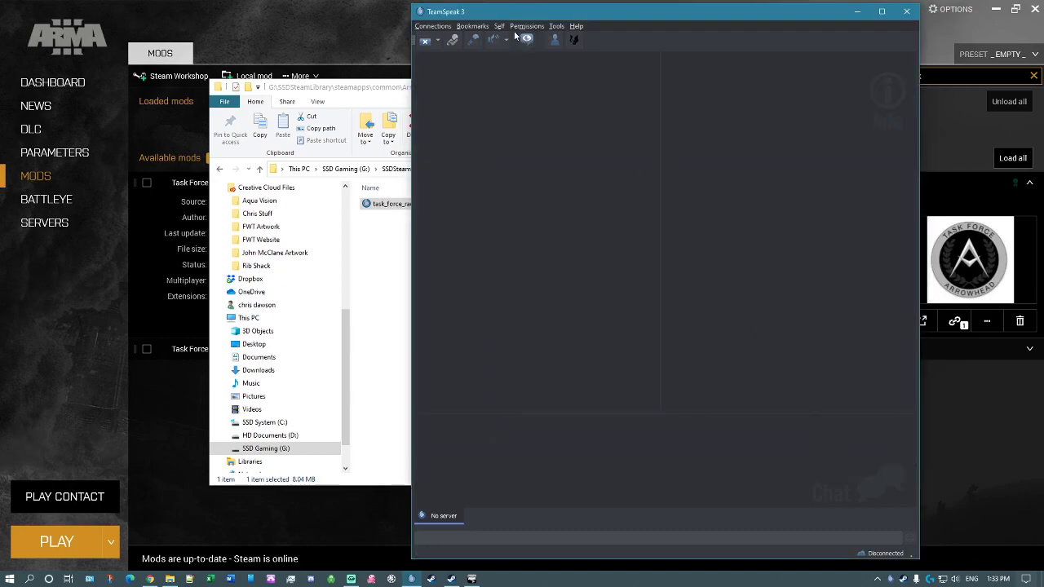
Connect to the Task Force Athena server from the saved bookmarks.
click(473, 26)
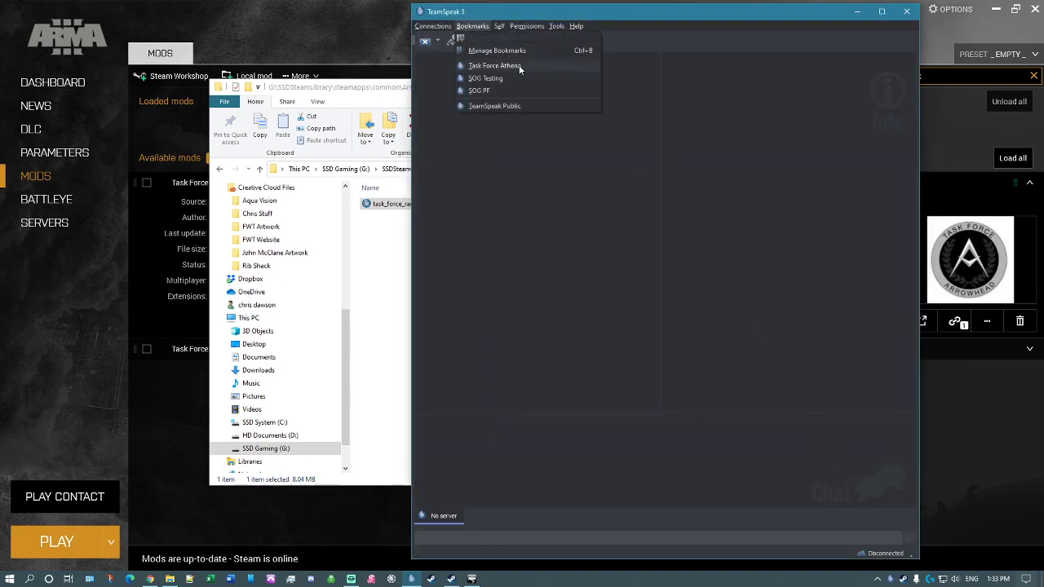
click(493, 66)
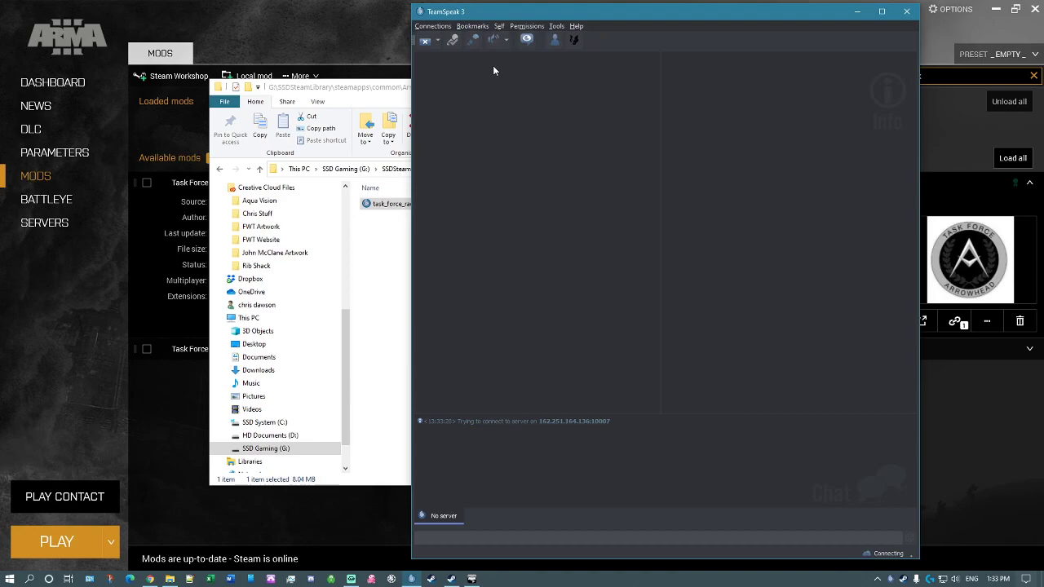